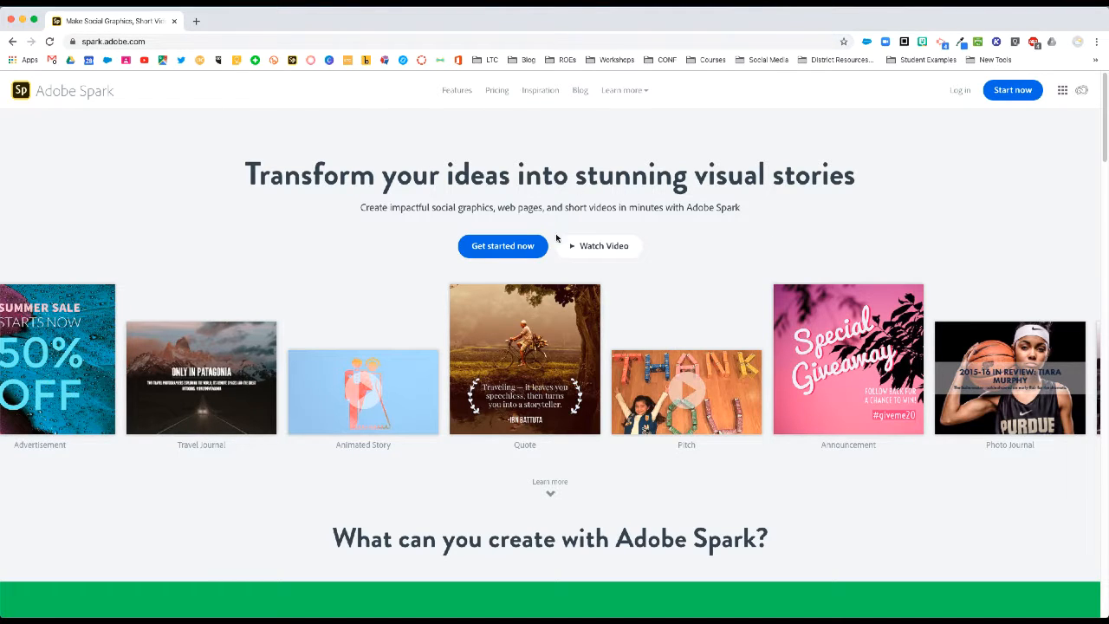
mouse_move(709, 266)
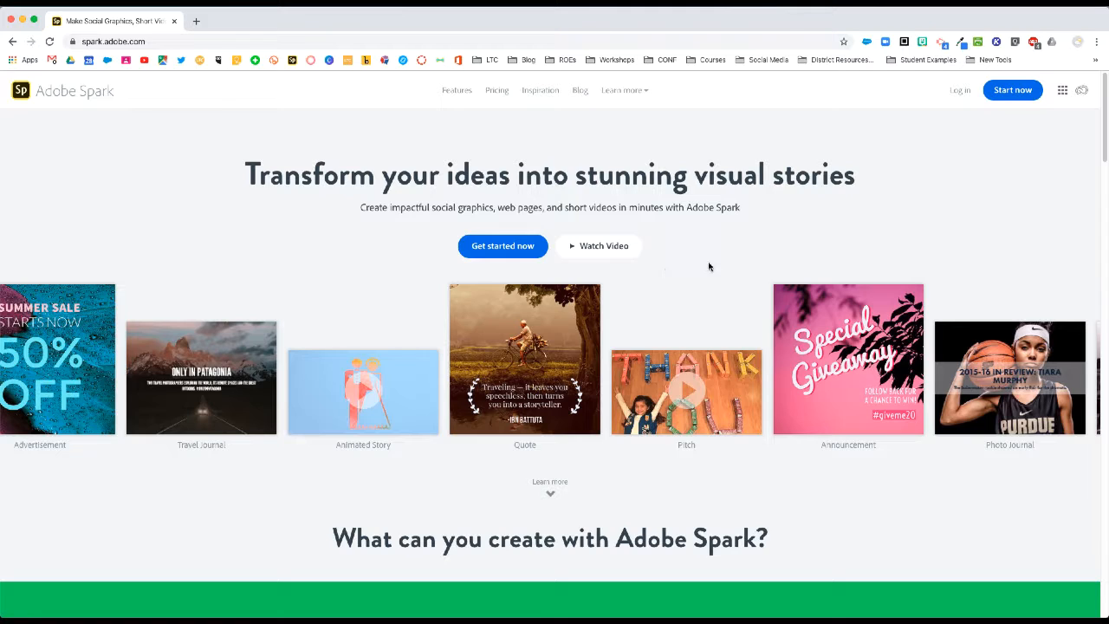
mouse_move(1012, 90)
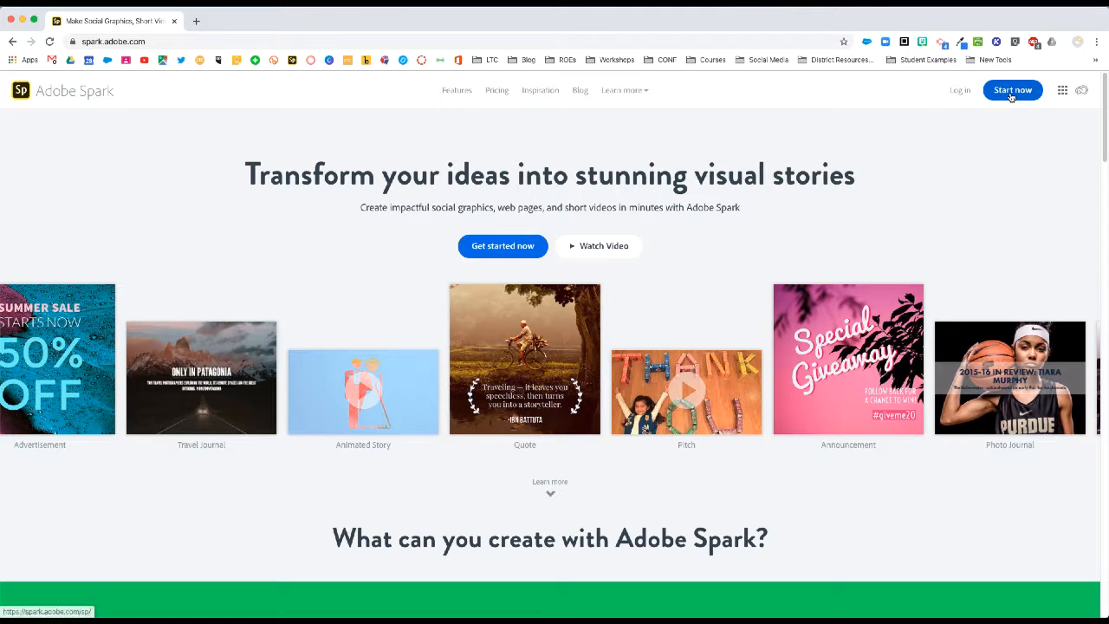
mouse_move(959, 90)
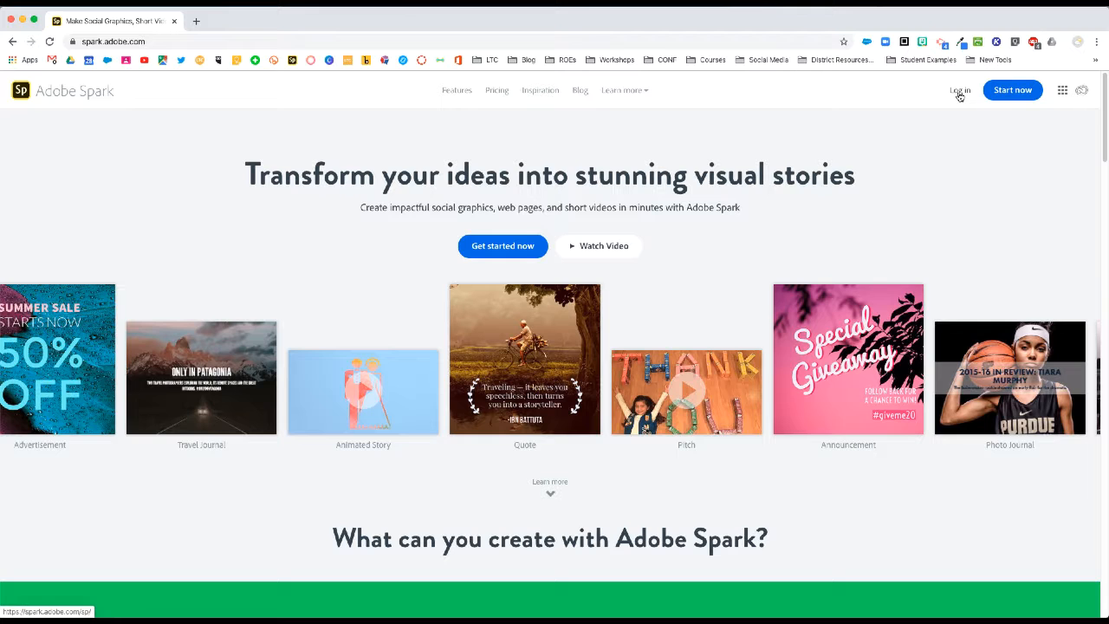
- Click Log in on the Adobe Spark homepage to begin signing in
click(959, 90)
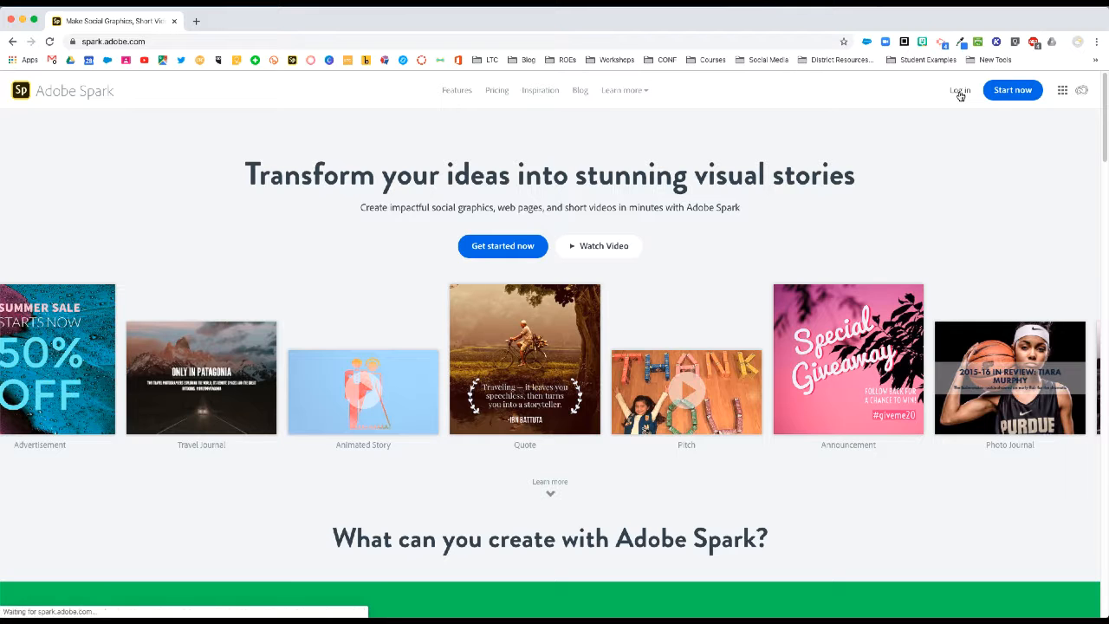
- Sign in to Adobe Spark with a Google account
click(959, 90)
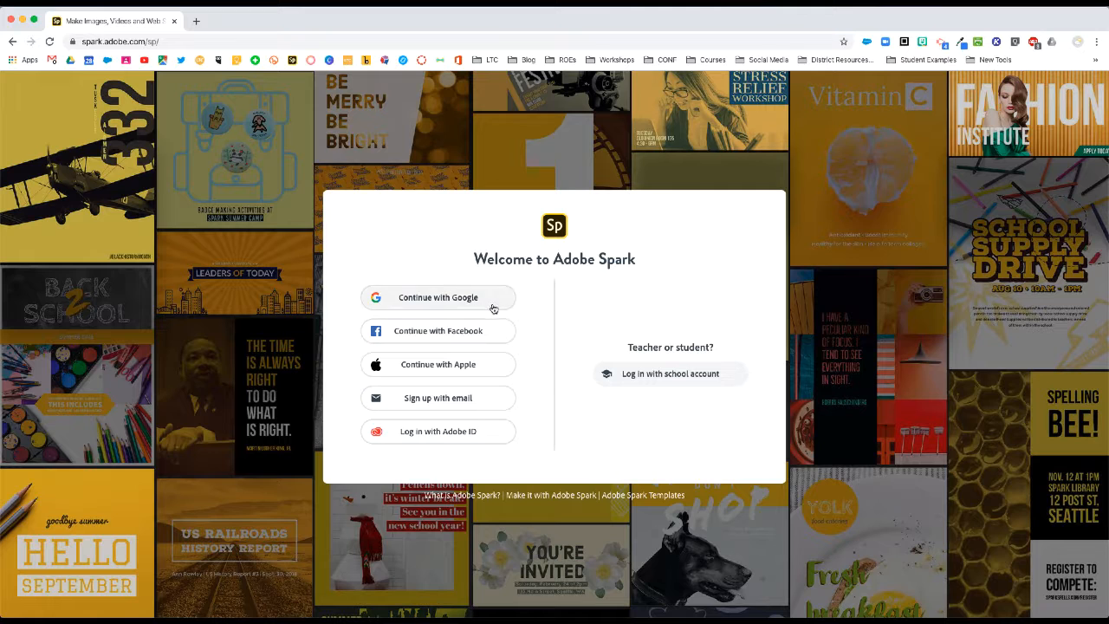
mouse_move(487, 304)
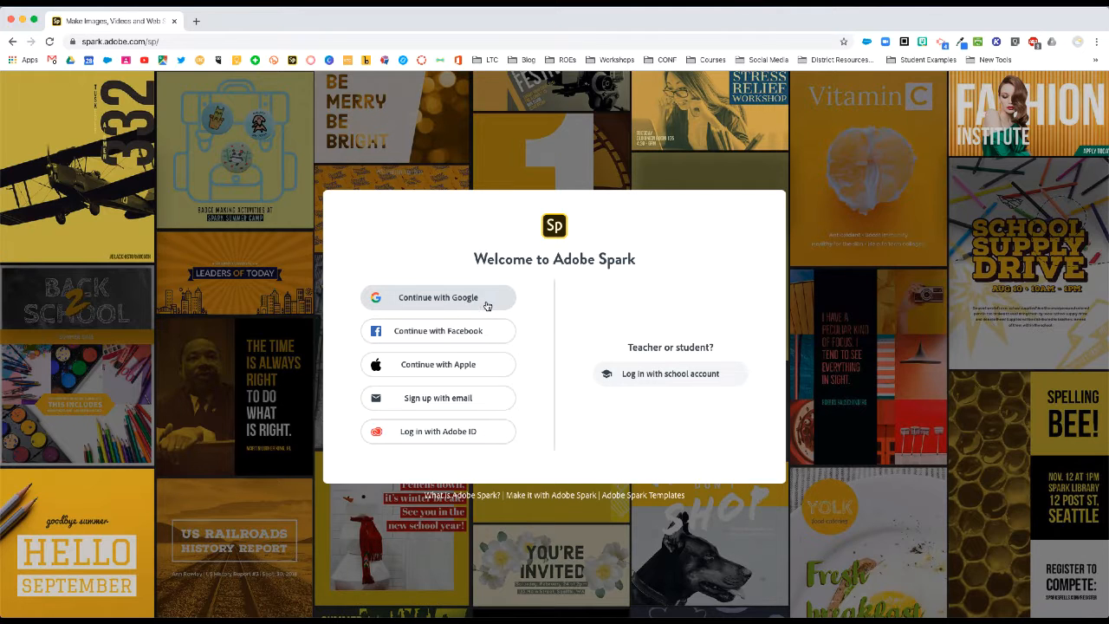
mouse_move(491, 303)
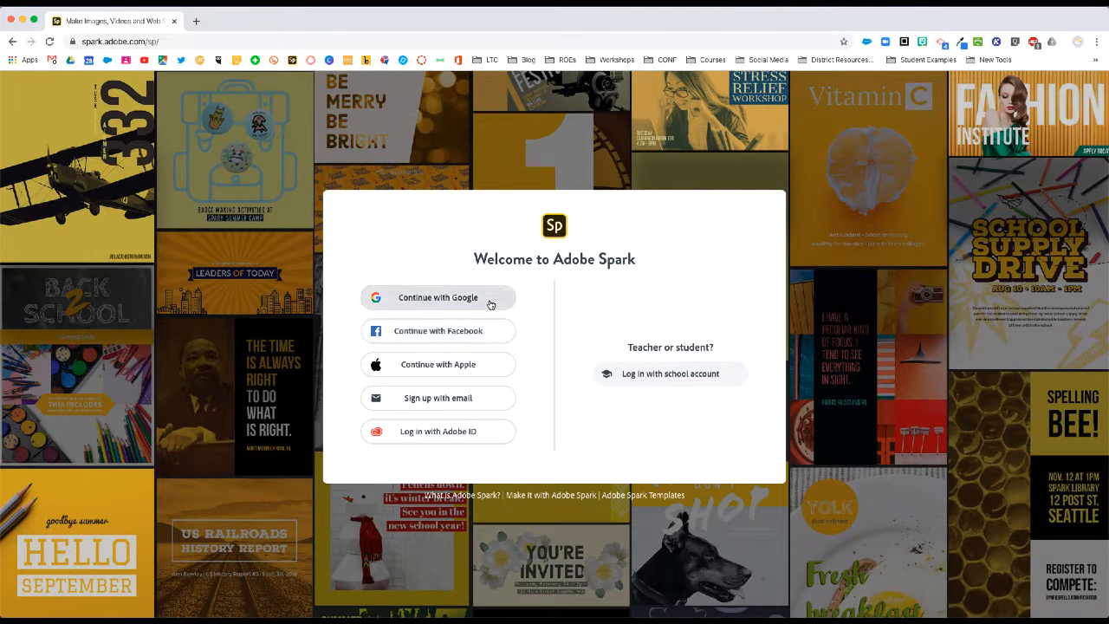
mouse_move(704, 389)
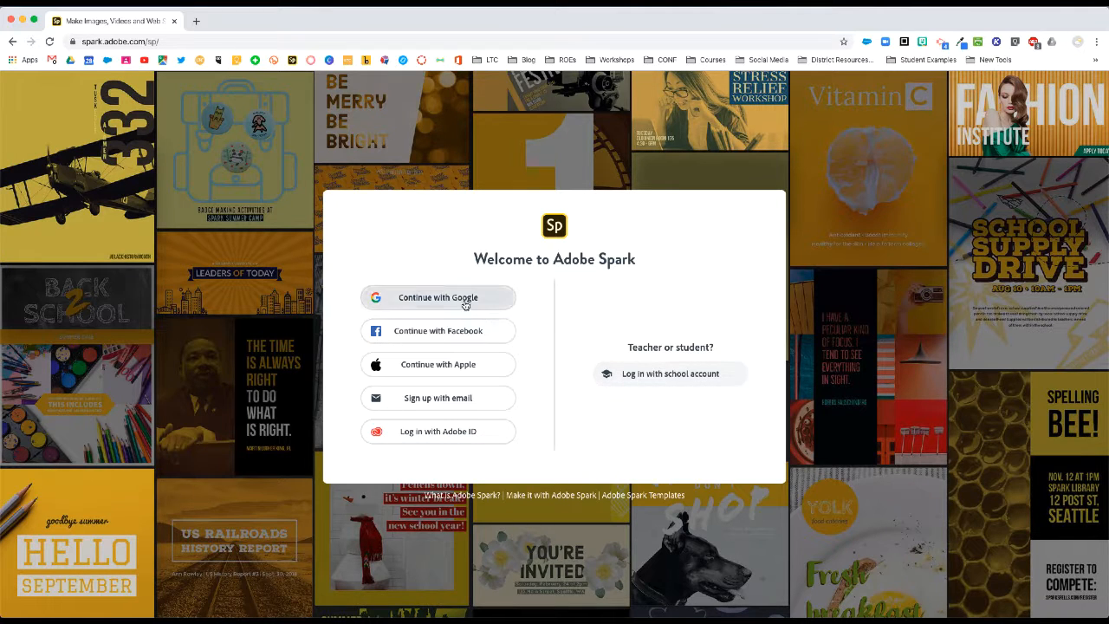
click(437, 298)
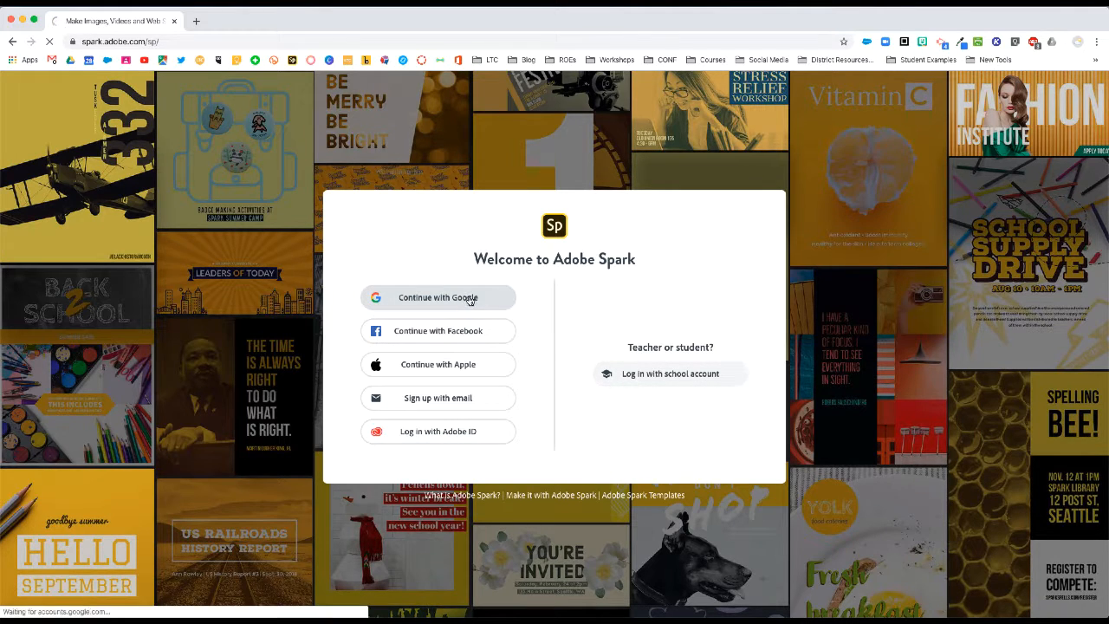
click(438, 297)
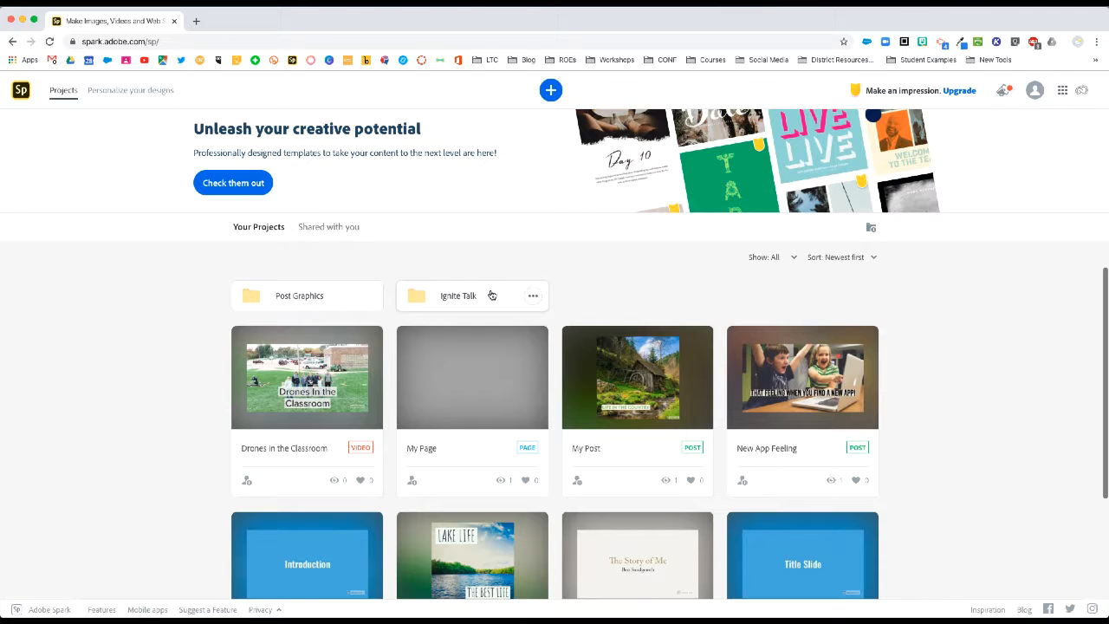
mouse_move(550, 243)
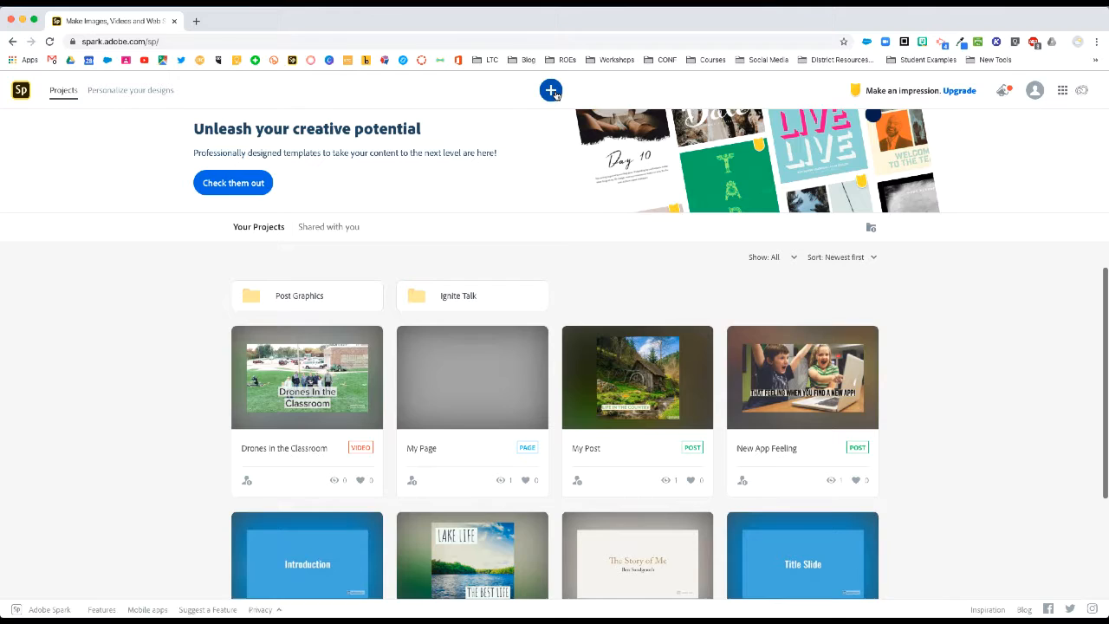
- Start a new project, filter templates to Graphics, and show template search suggestions
click(550, 90)
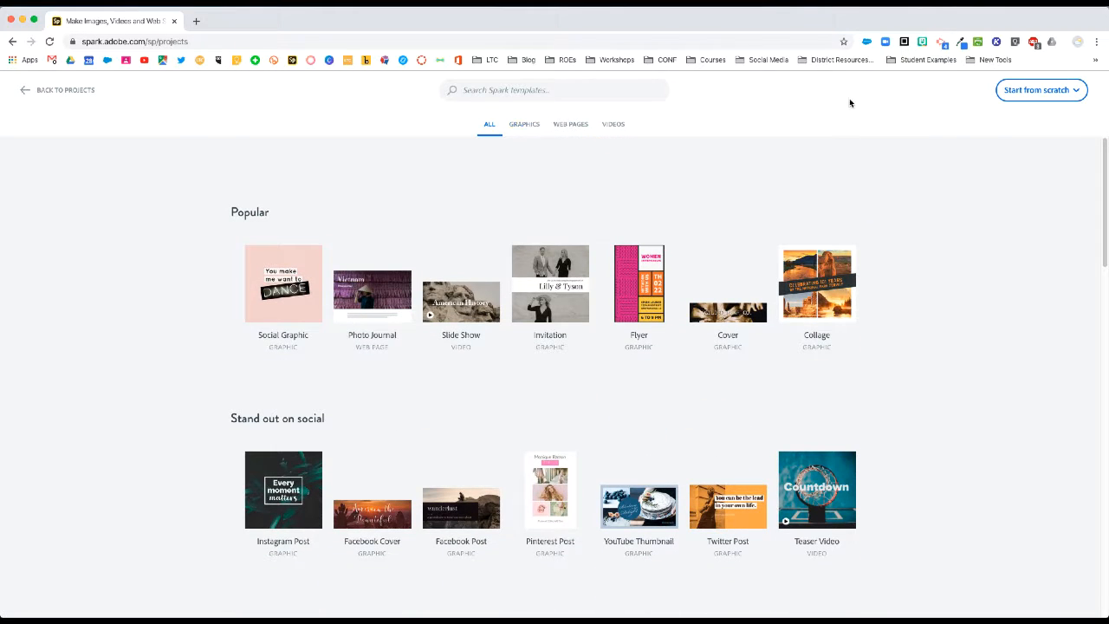
mouse_move(1037, 90)
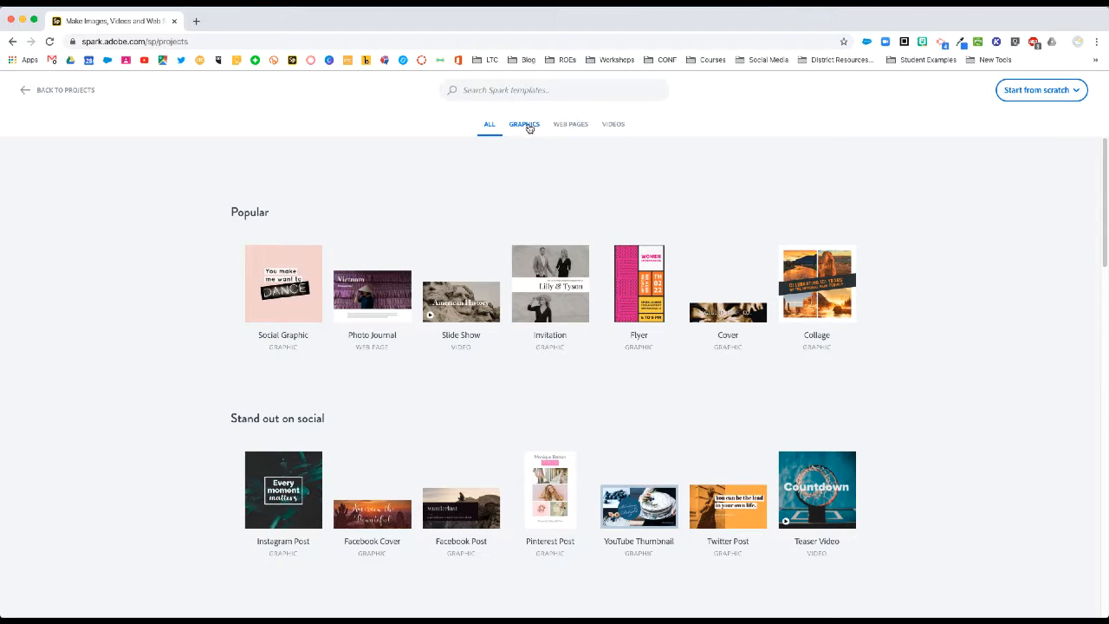
click(523, 124)
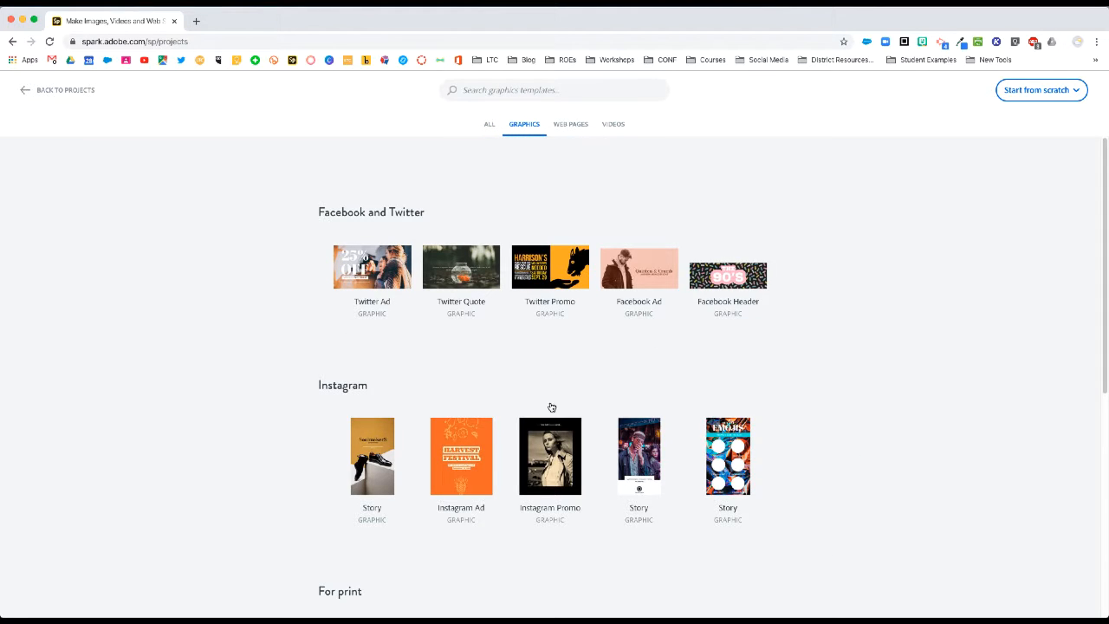
scroll(down, 3)
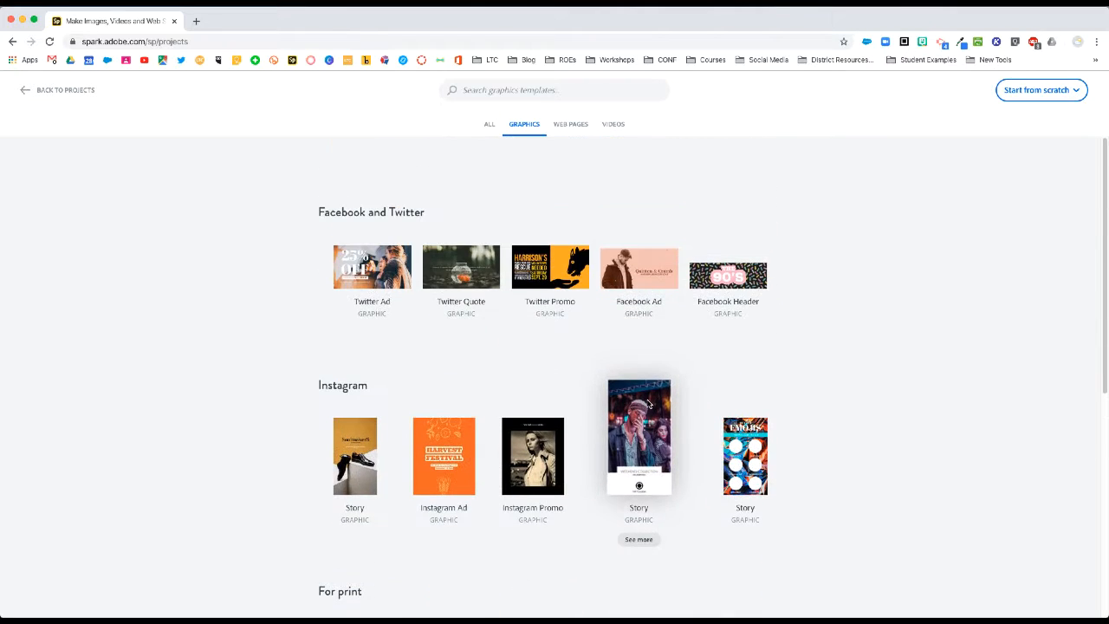
click(554, 89)
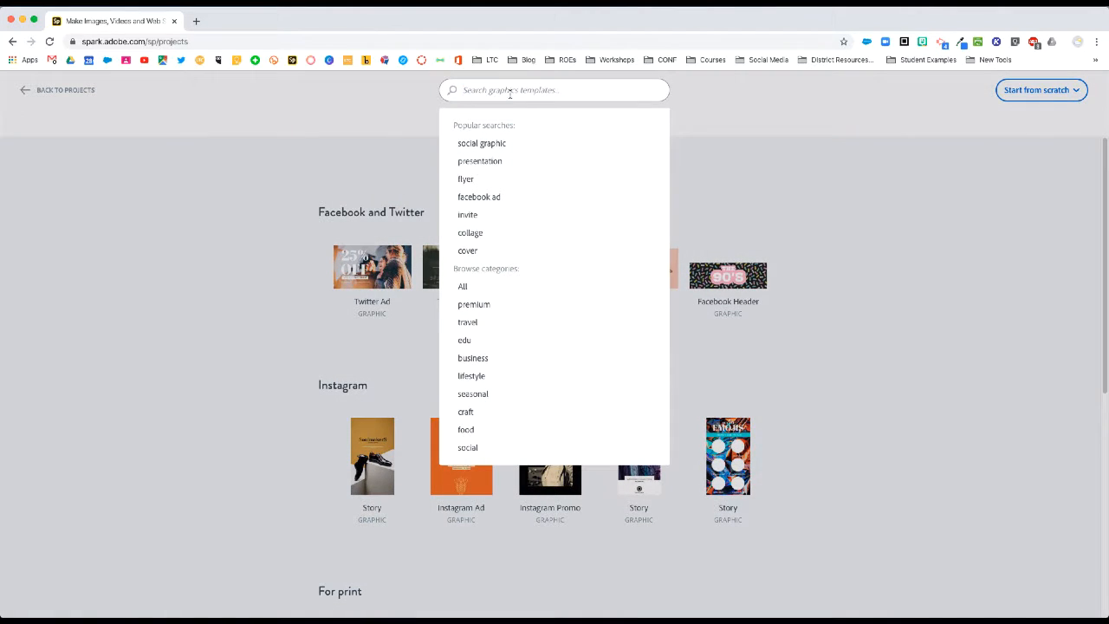
mouse_move(517, 286)
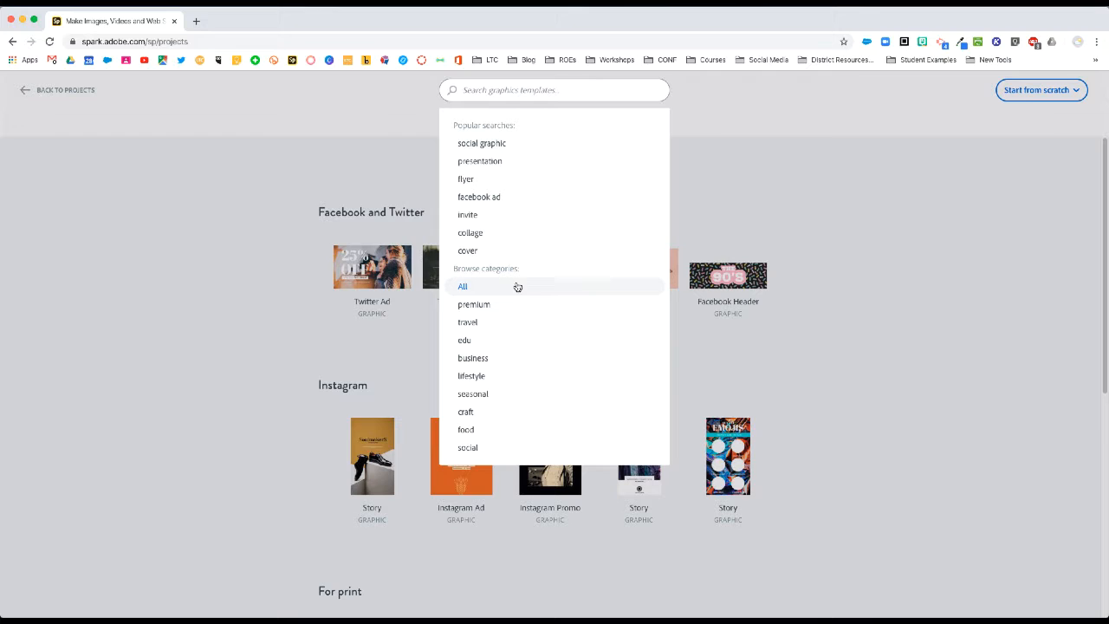
mouse_move(545, 312)
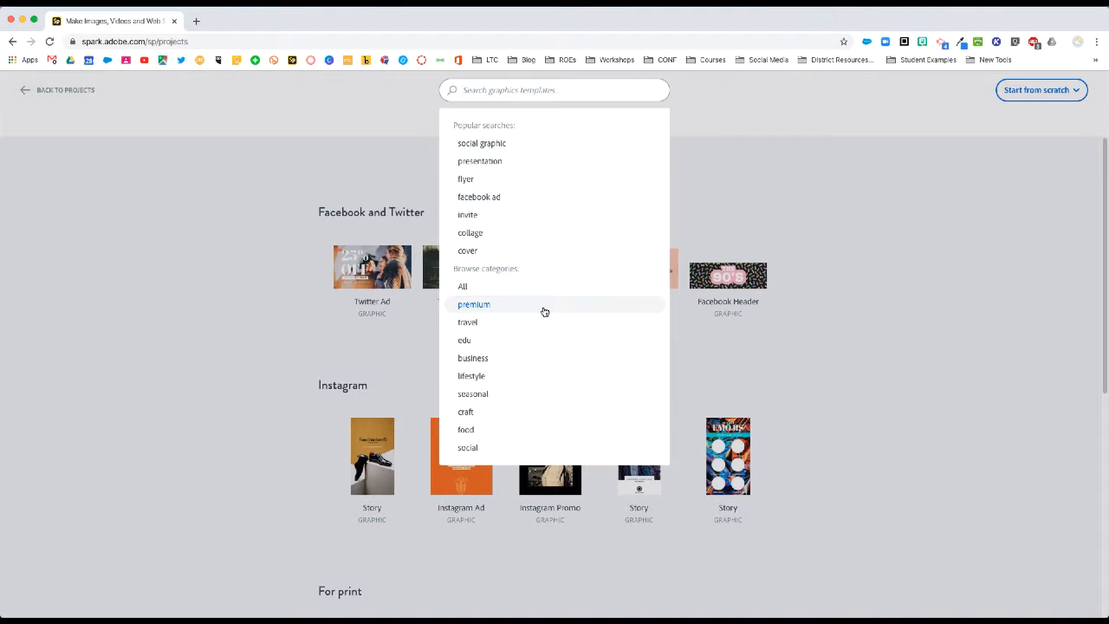
mouse_move(543, 422)
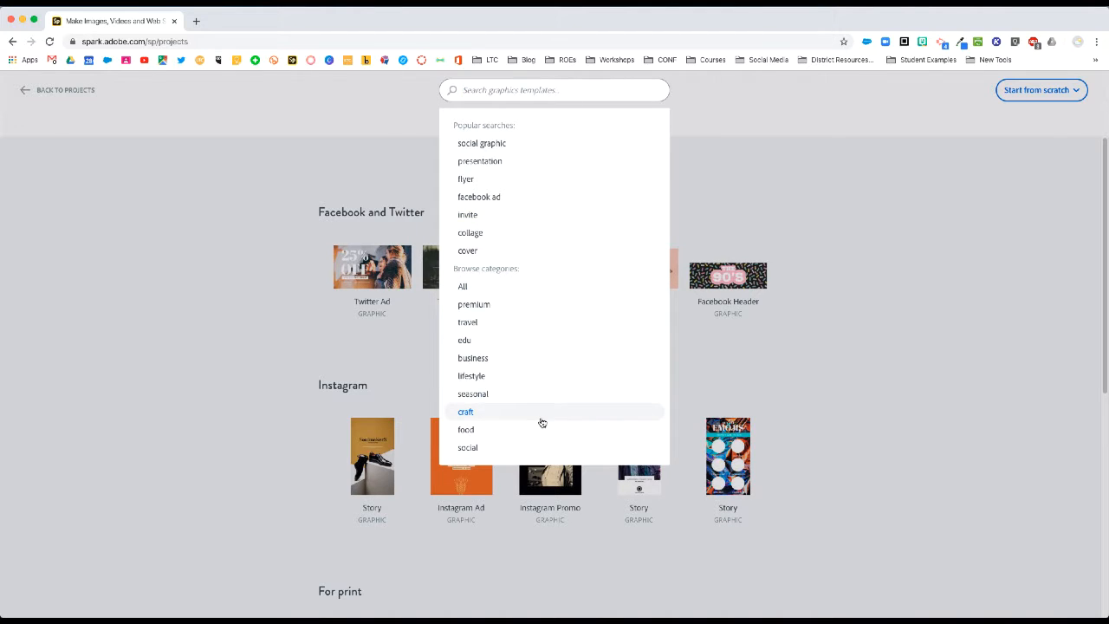
mouse_move(538, 214)
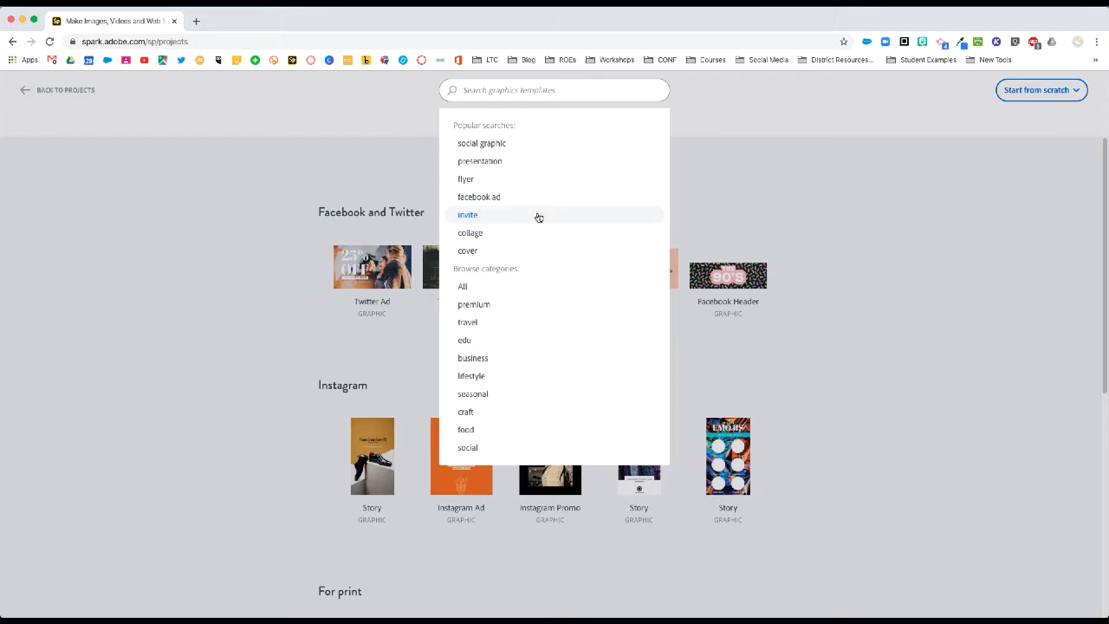
mouse_move(685, 167)
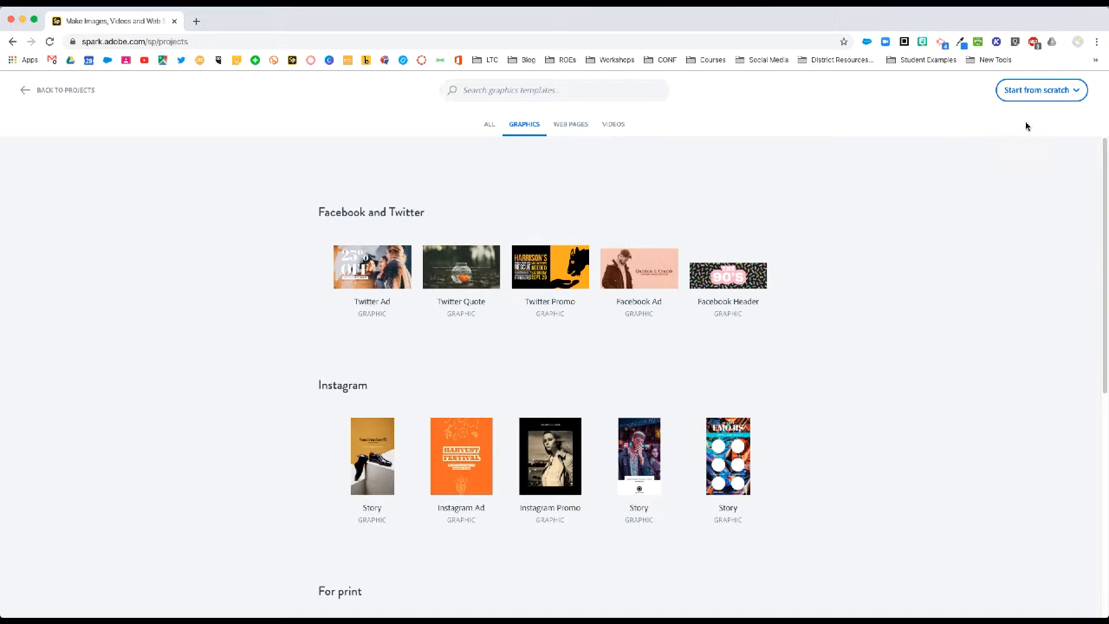
- Start a blank graphic and browse the Social Post, Print and Popular size presets
click(1035, 90)
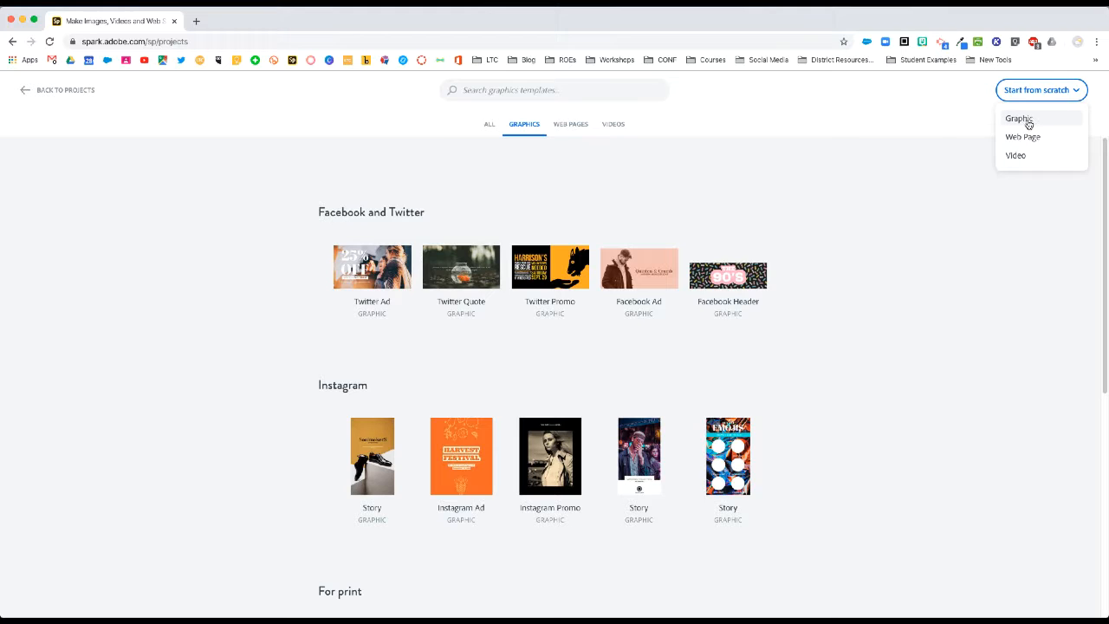
click(1018, 119)
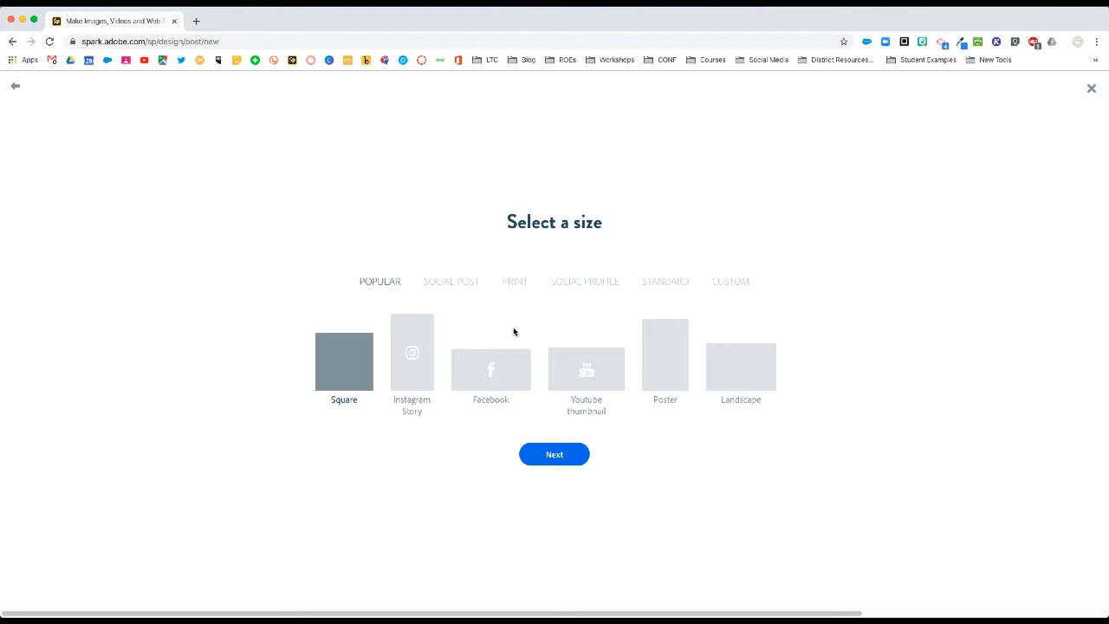
click(450, 281)
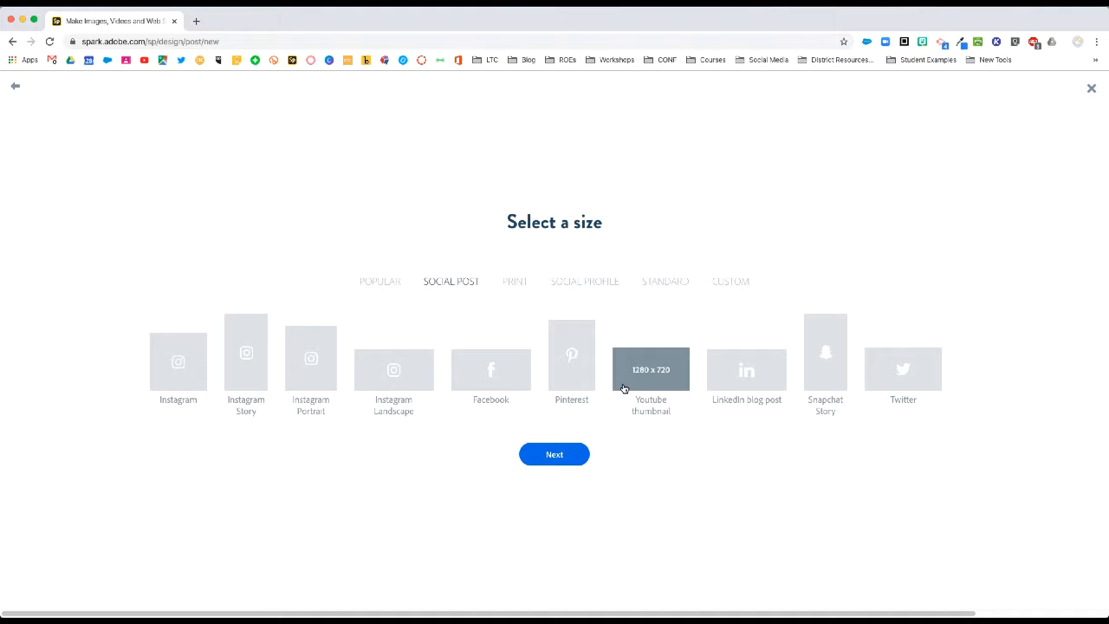
click(514, 280)
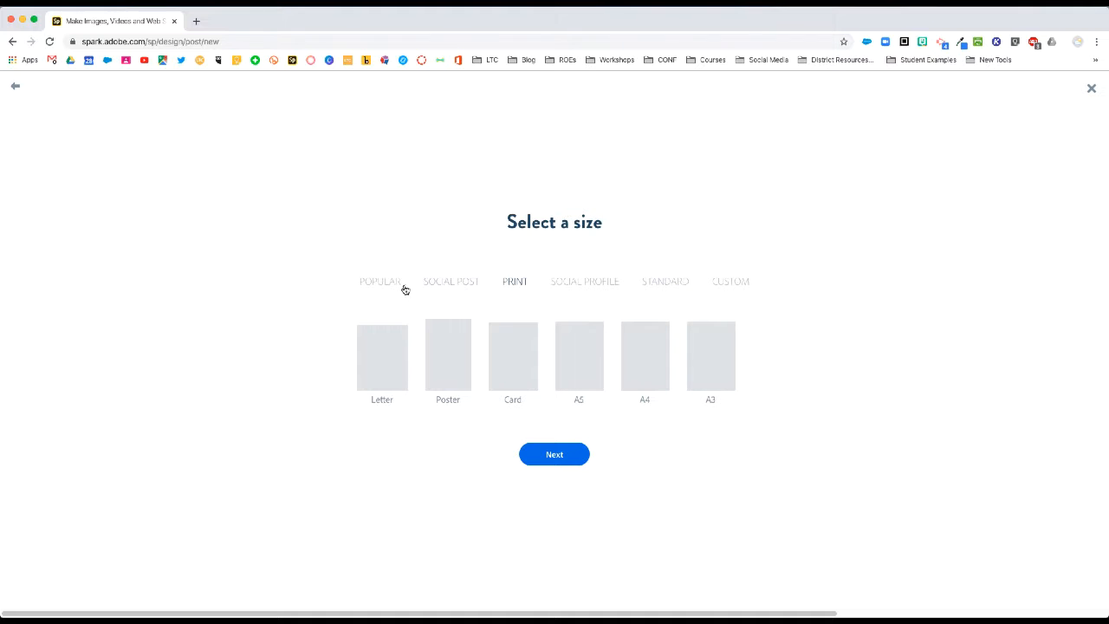
click(379, 281)
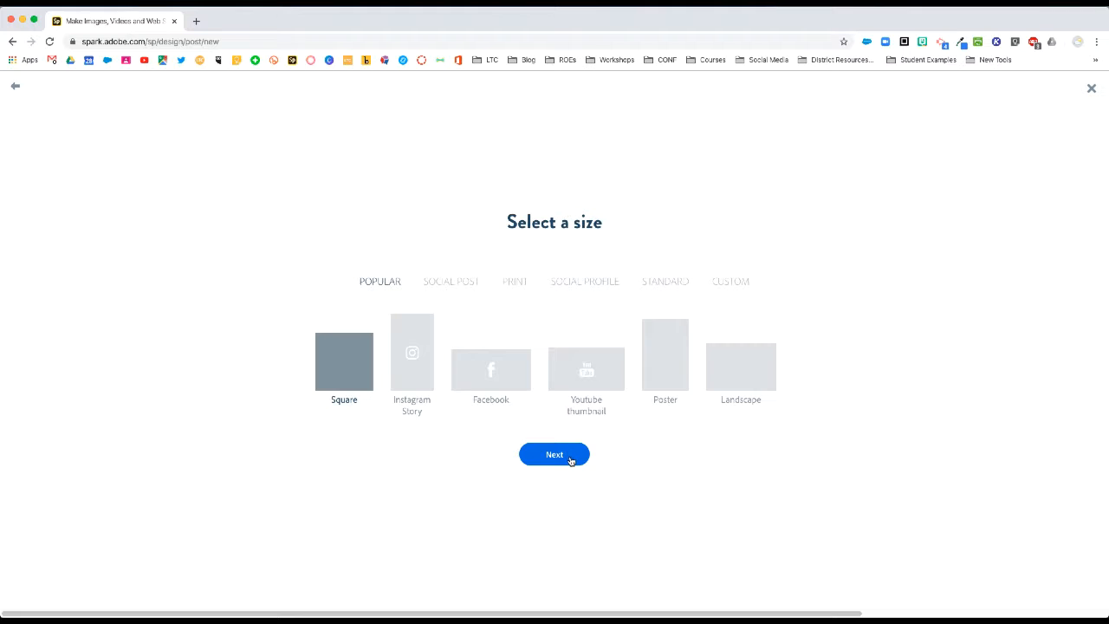
- Accept the Square size and dismiss the photo upload window
click(553, 454)
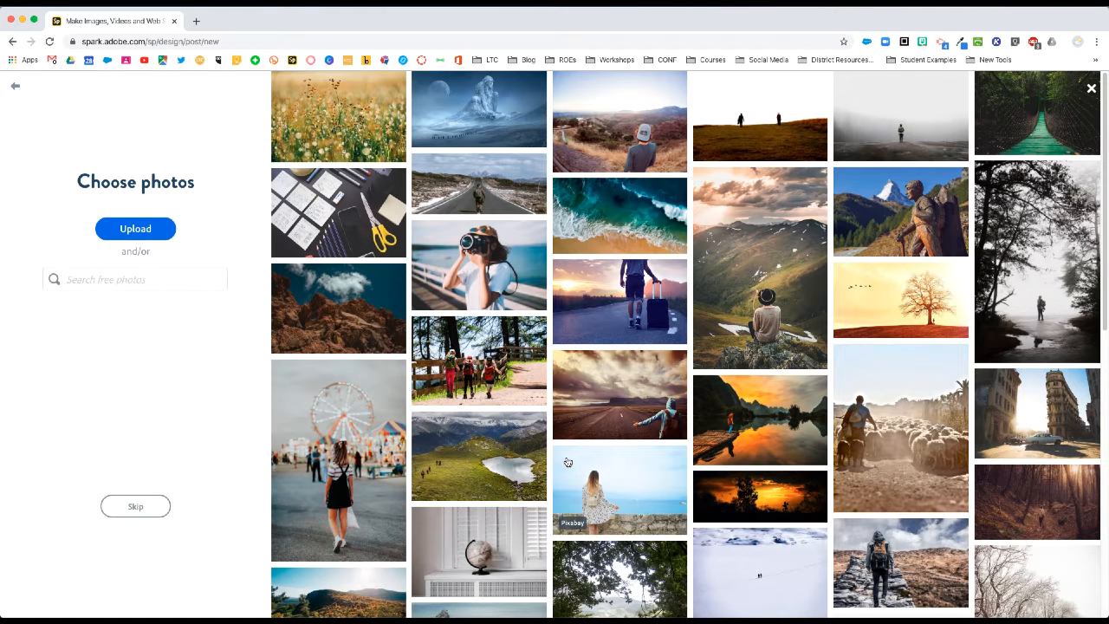
mouse_move(553, 457)
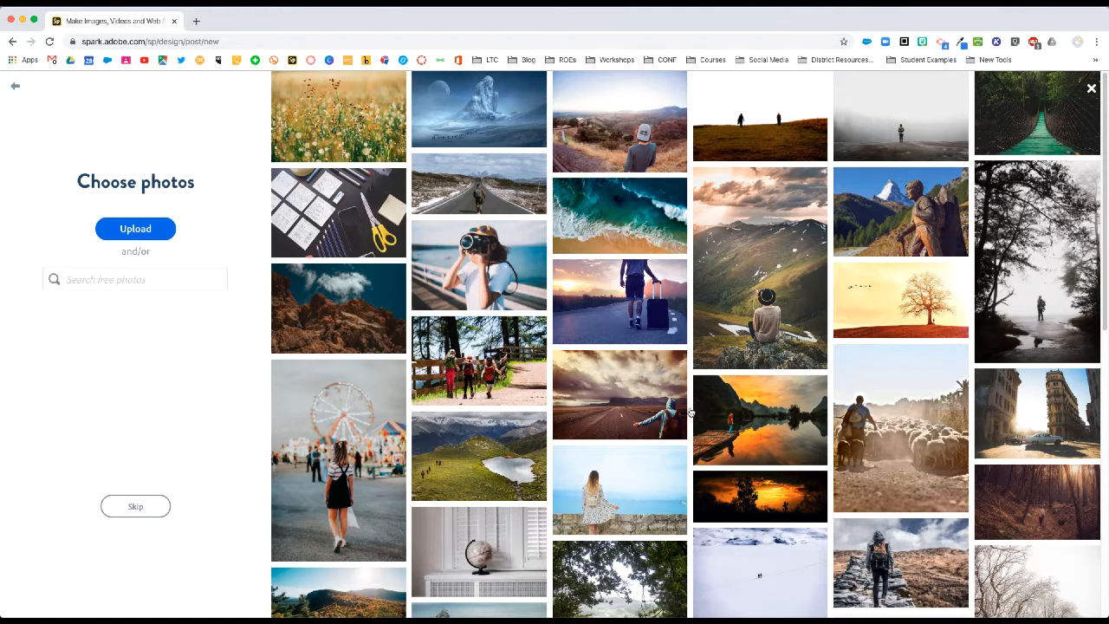
mouse_move(522, 400)
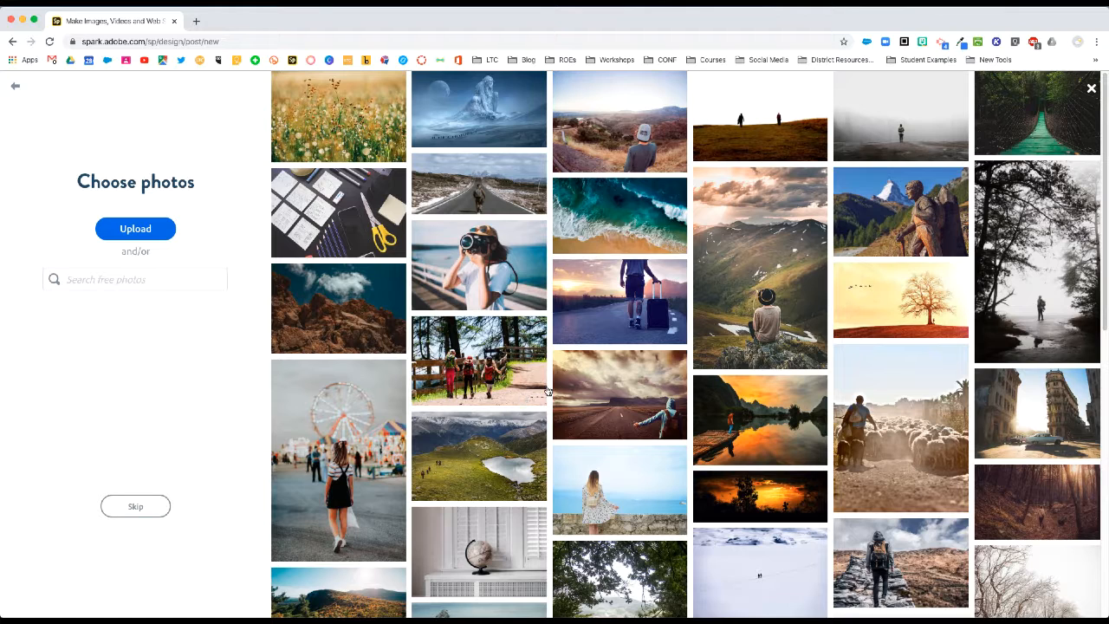
click(135, 278)
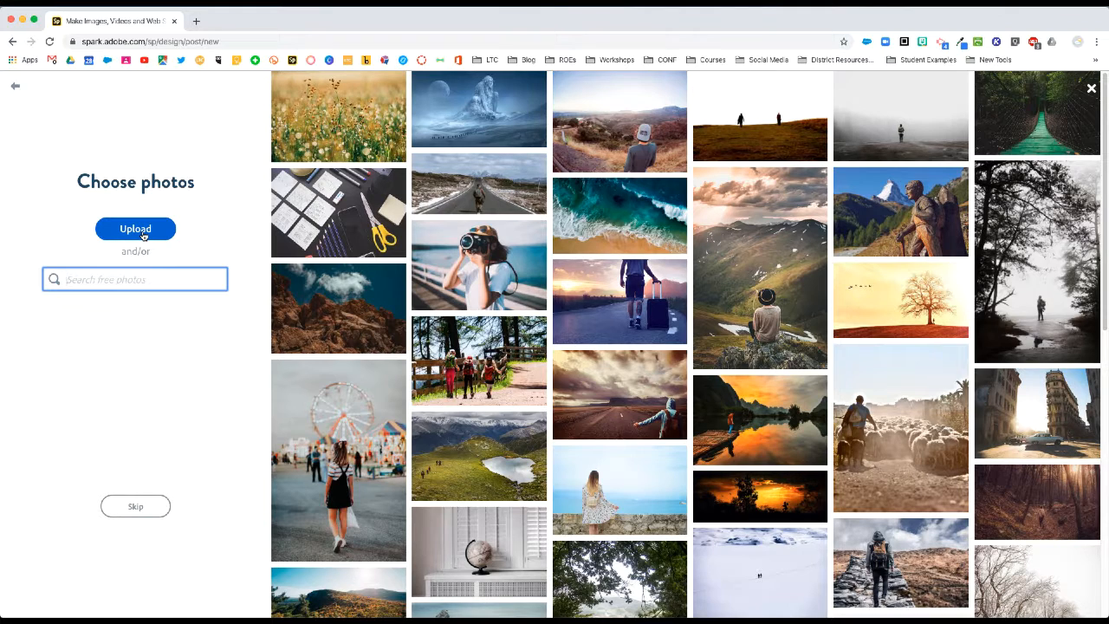
click(135, 229)
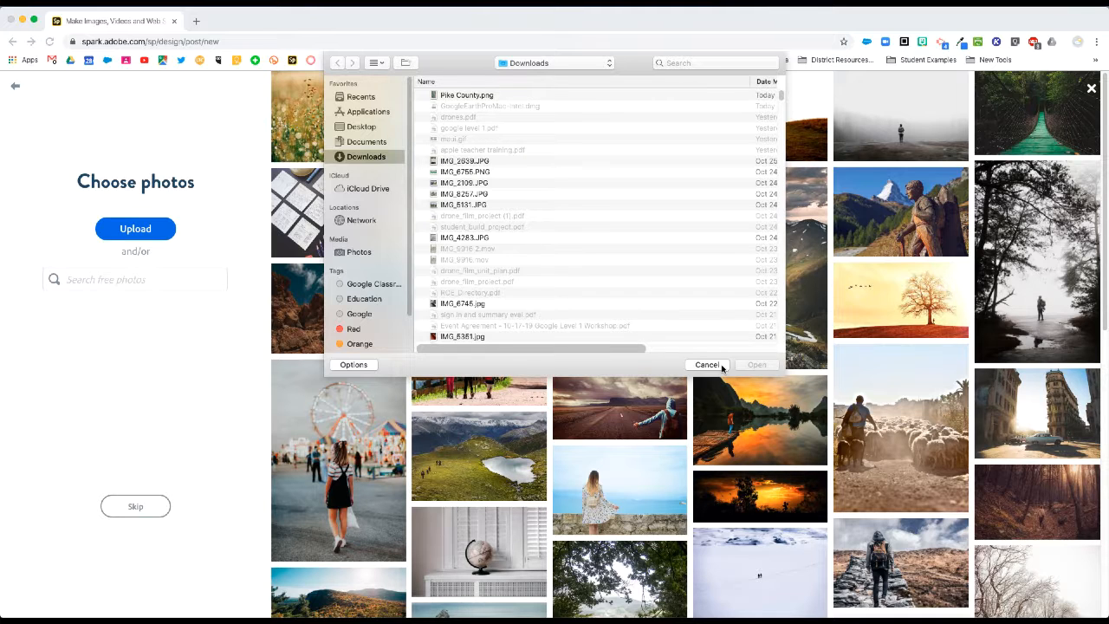
click(707, 363)
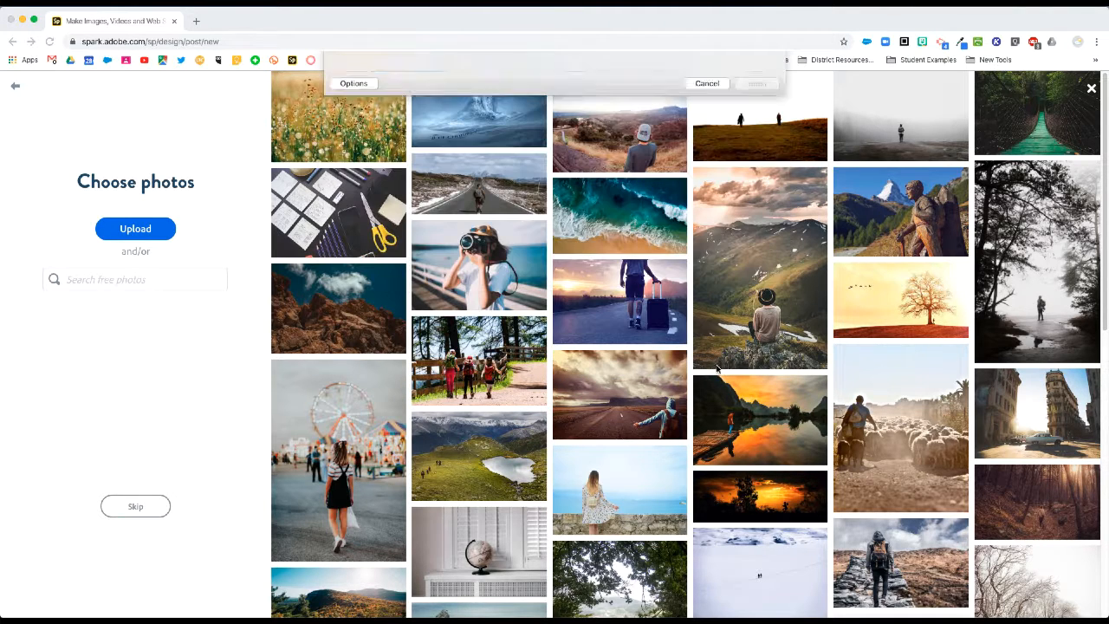
- Search free photos for 'lake' and use the blue-water, green-treeline shot
click(135, 279)
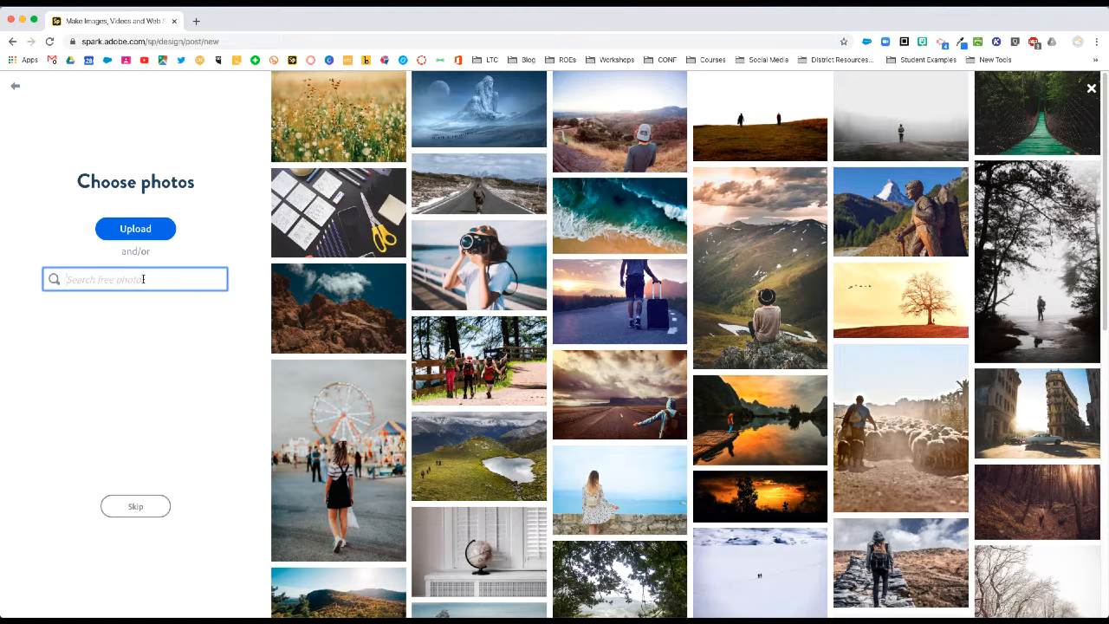
text(lake)
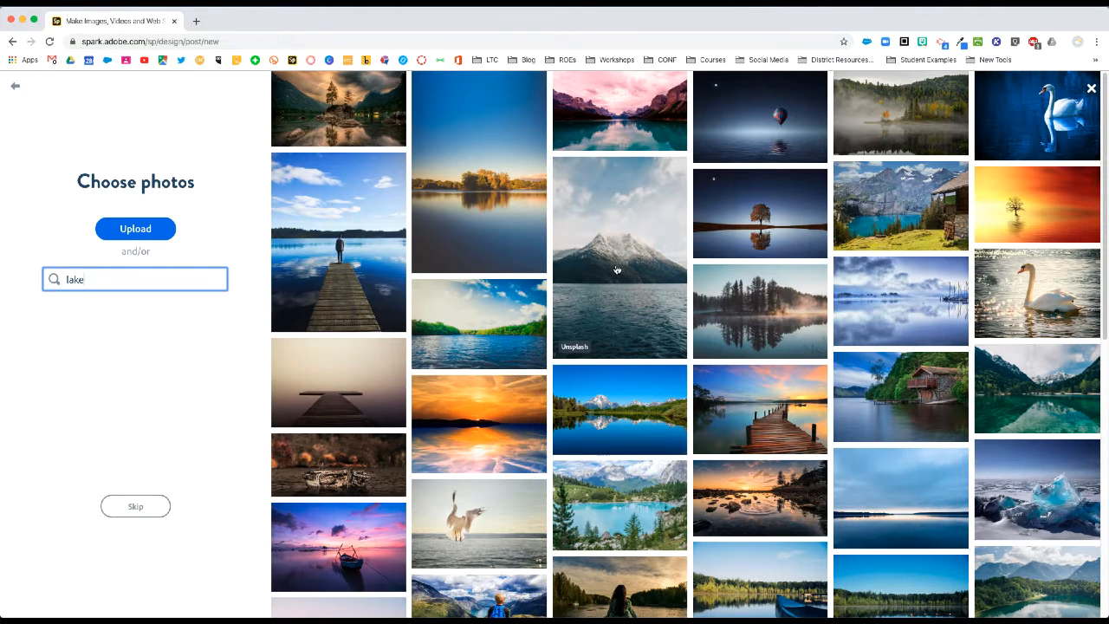
mouse_move(488, 341)
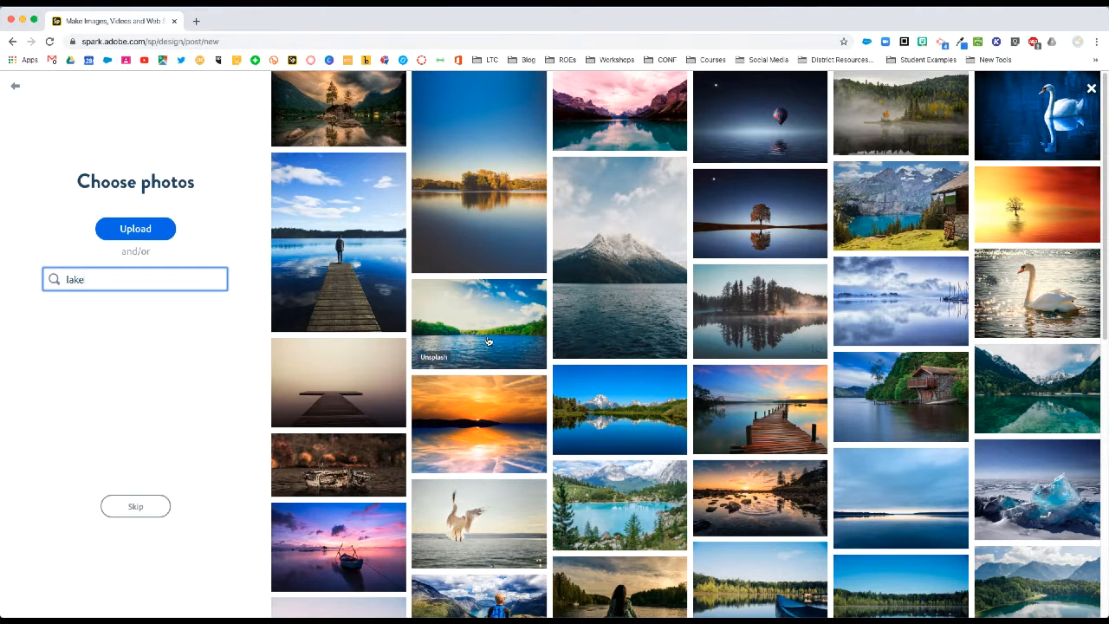
click(478, 324)
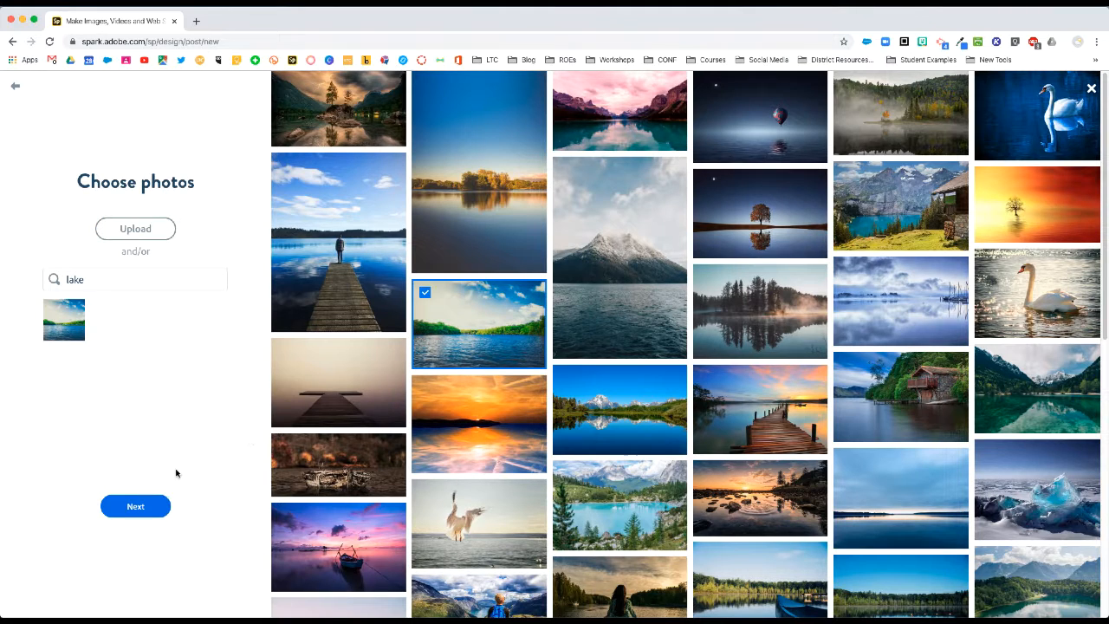
mouse_move(251, 373)
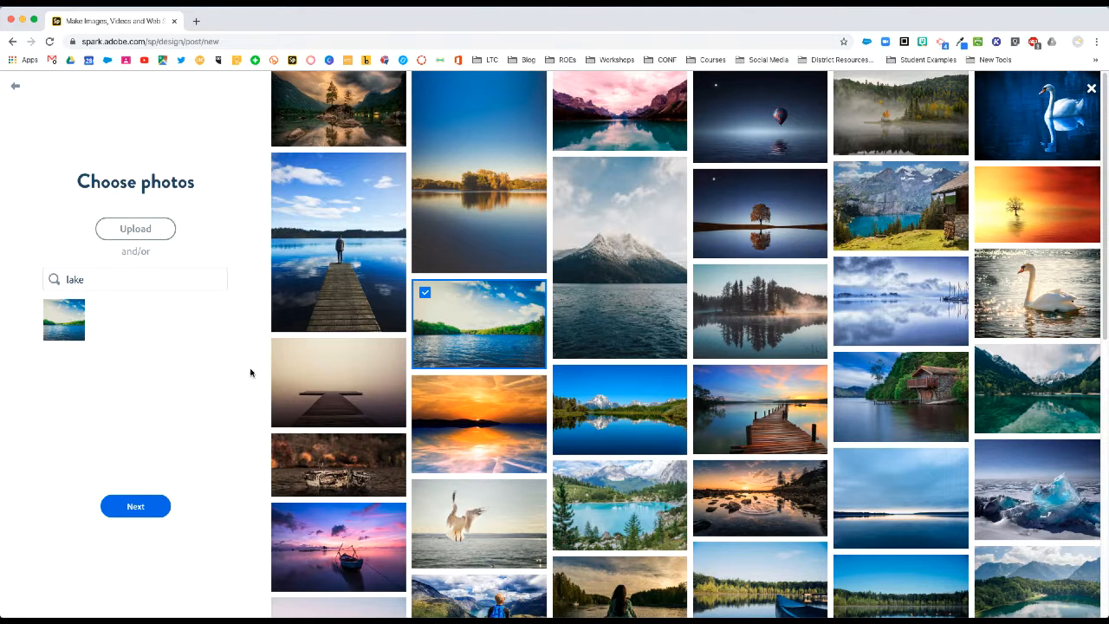
mouse_move(665, 410)
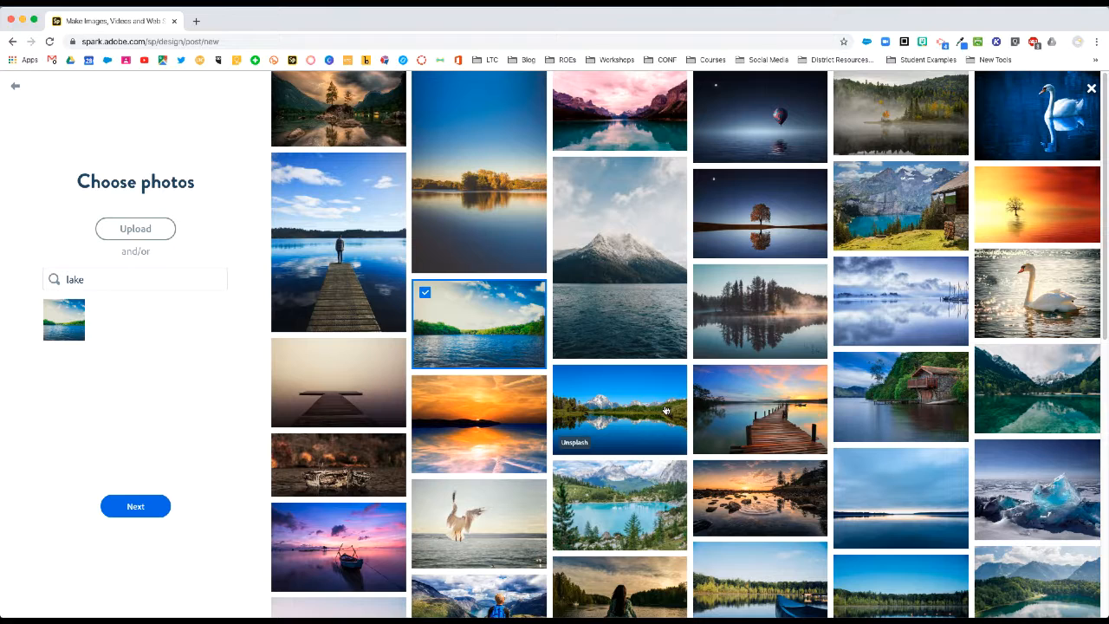
mouse_move(639, 414)
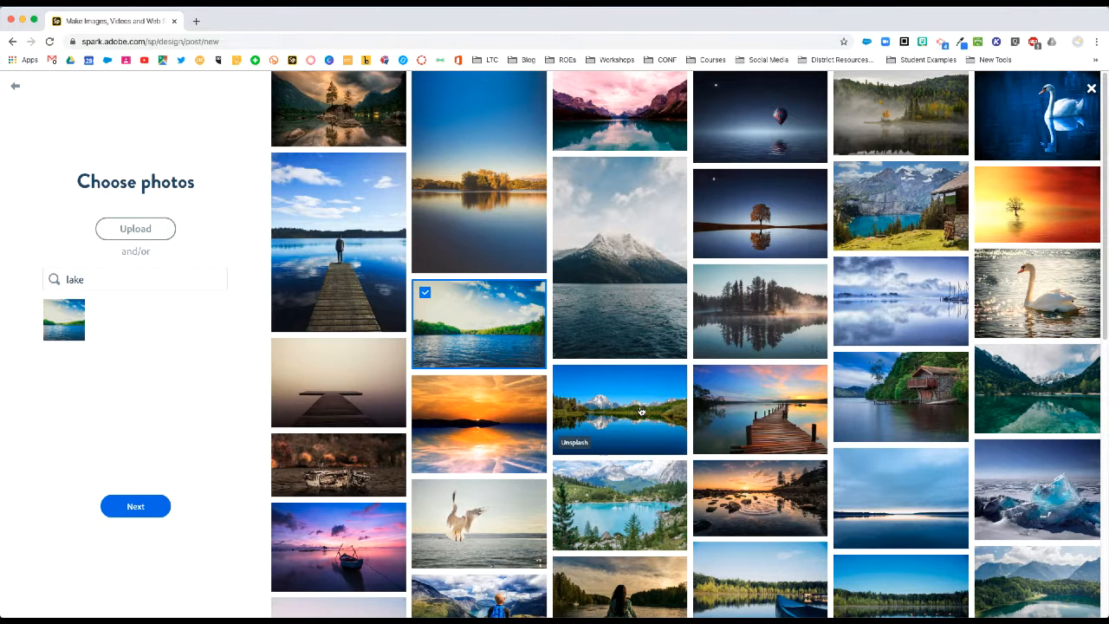
mouse_move(383, 401)
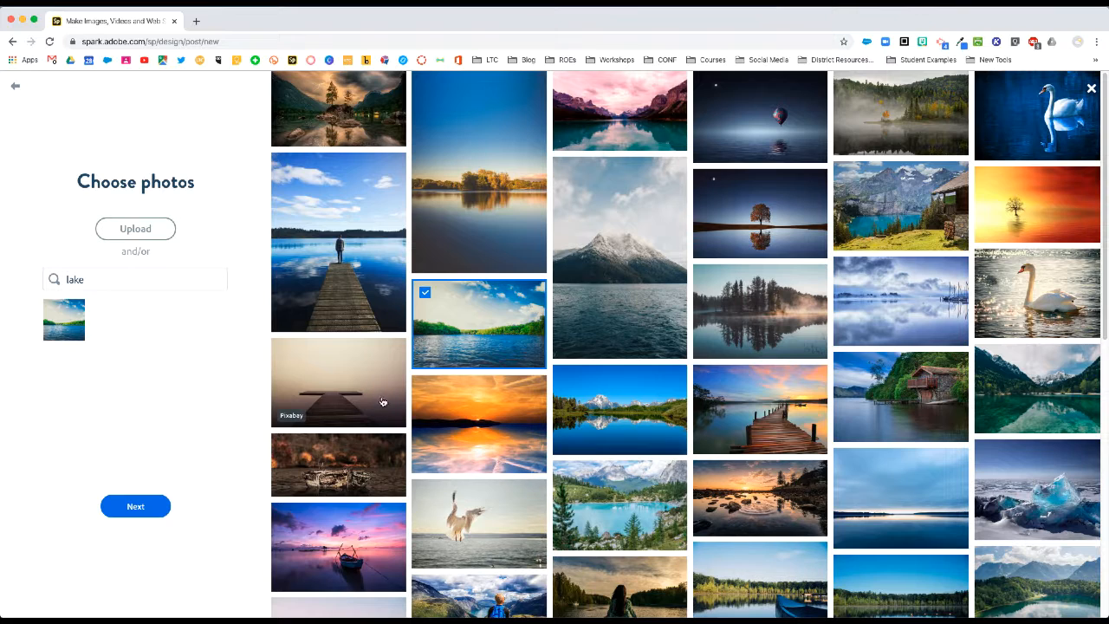
click(135, 505)
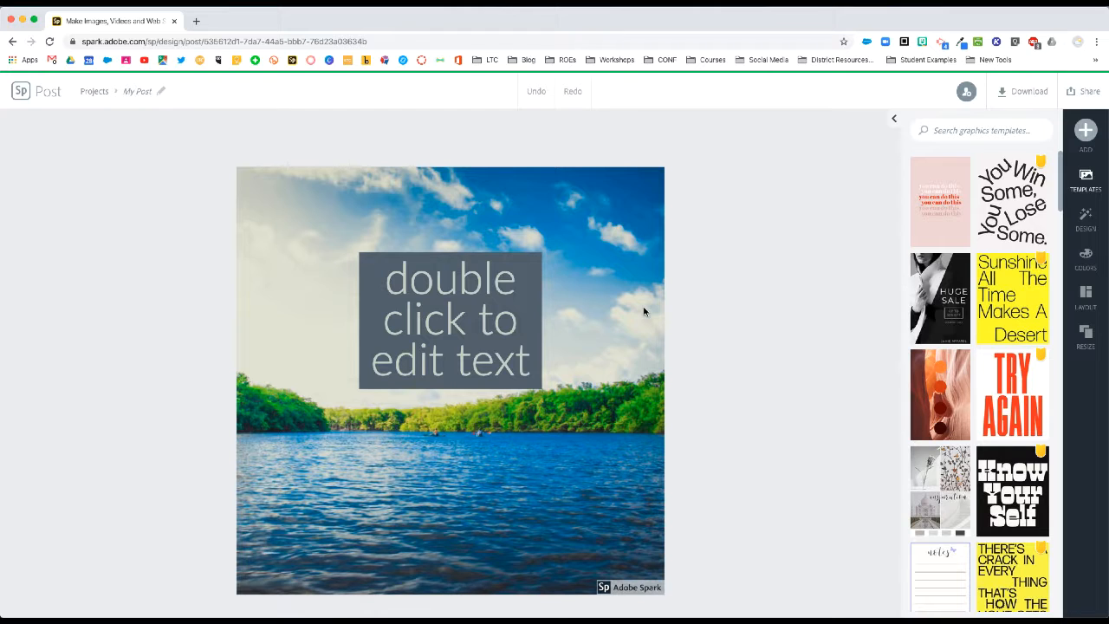
mouse_move(656, 312)
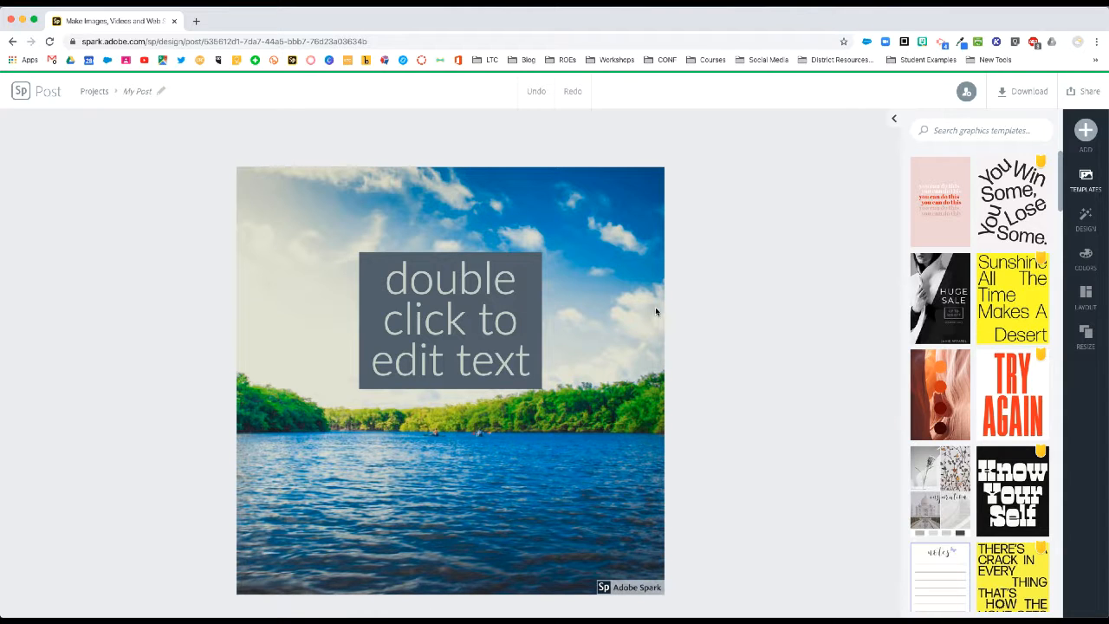
mouse_move(664, 318)
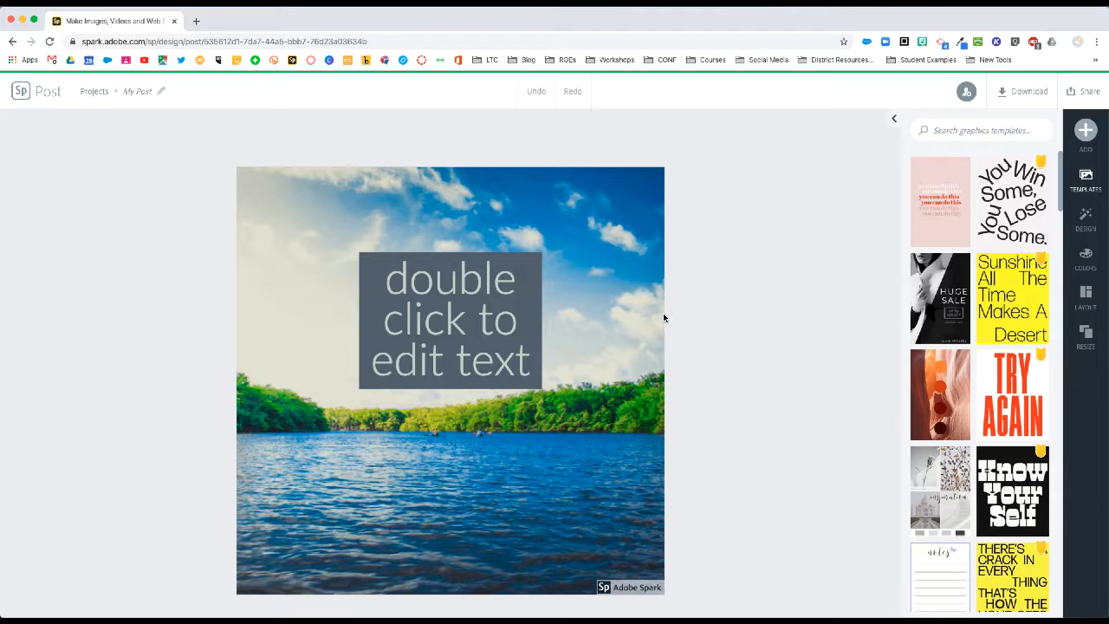
mouse_move(649, 326)
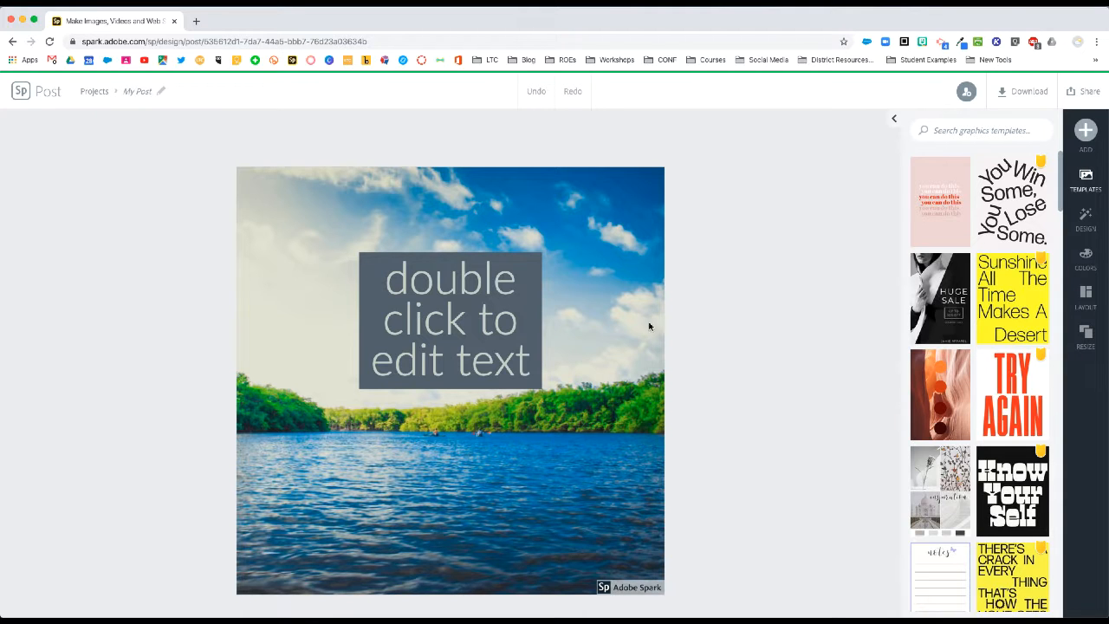
- Drag the placeholder text down over the water, then back up into the sky
drag(450, 317, 465, 334)
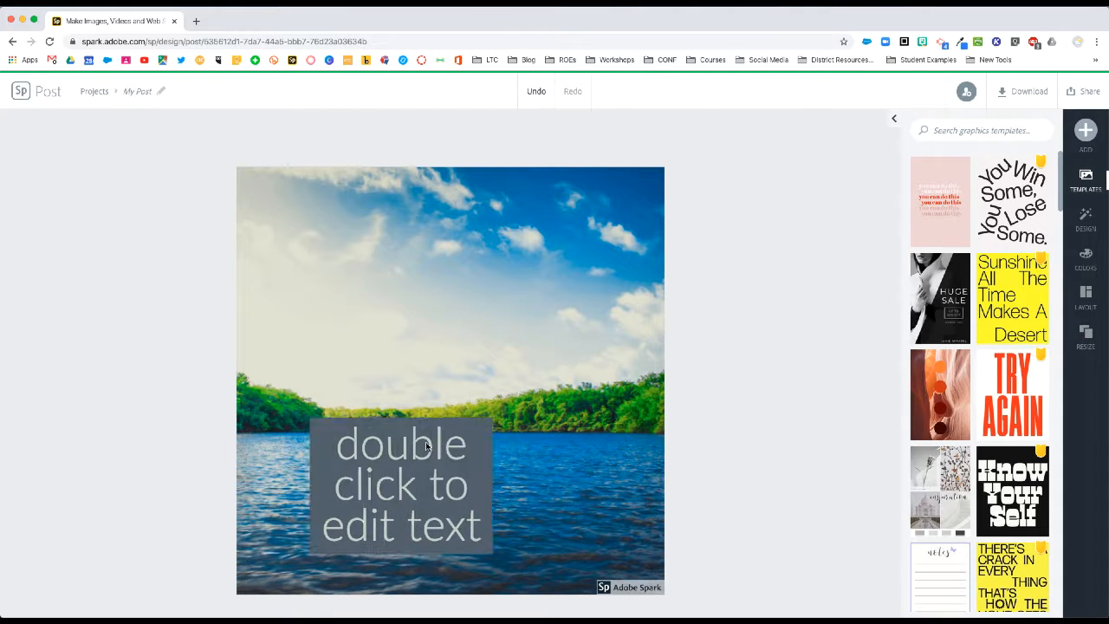
drag(401, 484, 379, 345)
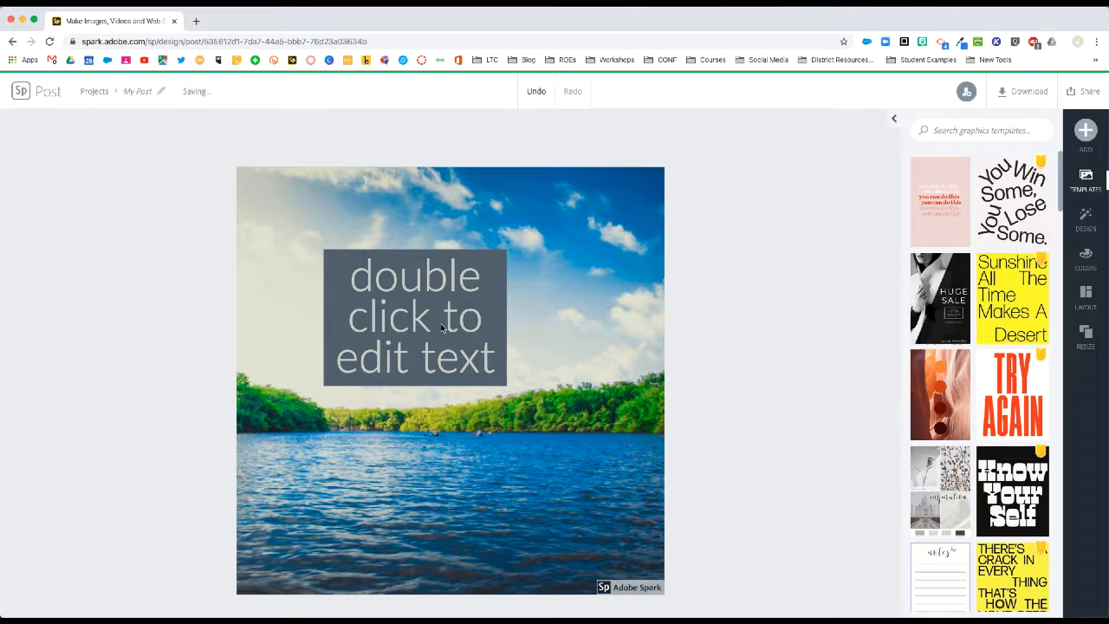
- Change the placeholder text to 'Lake Life'
double_click(414, 316)
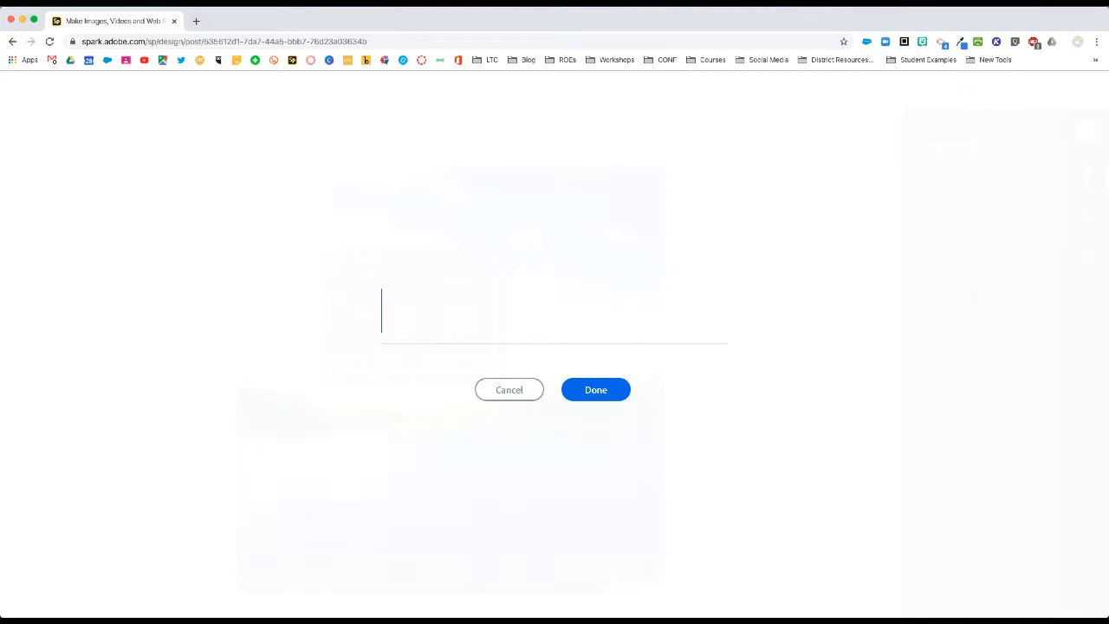
text(Lake Lif)
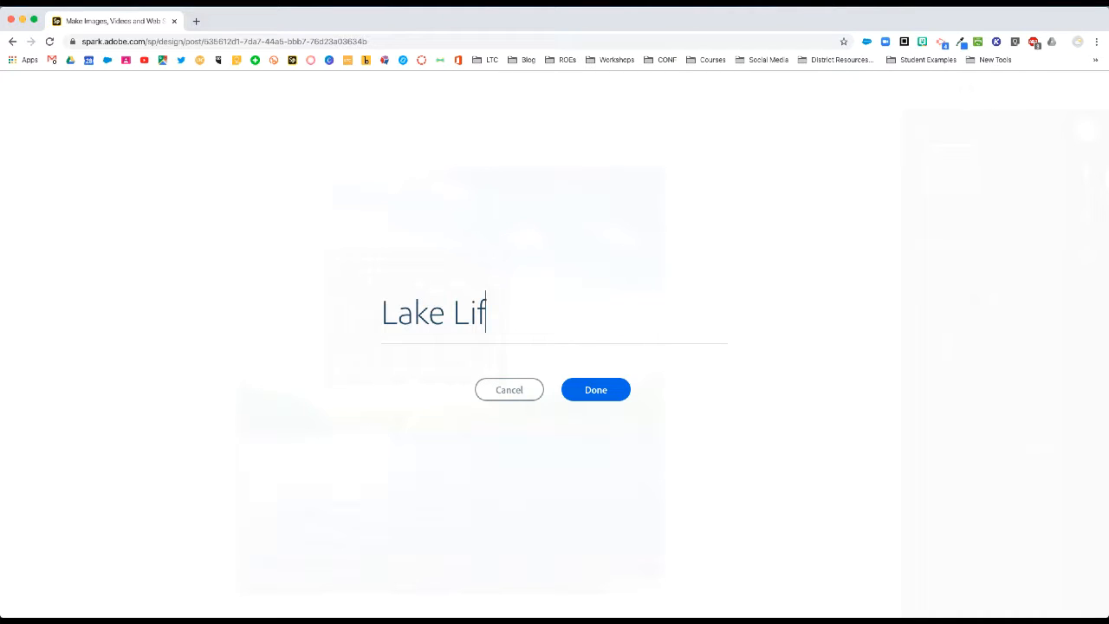
text(e)
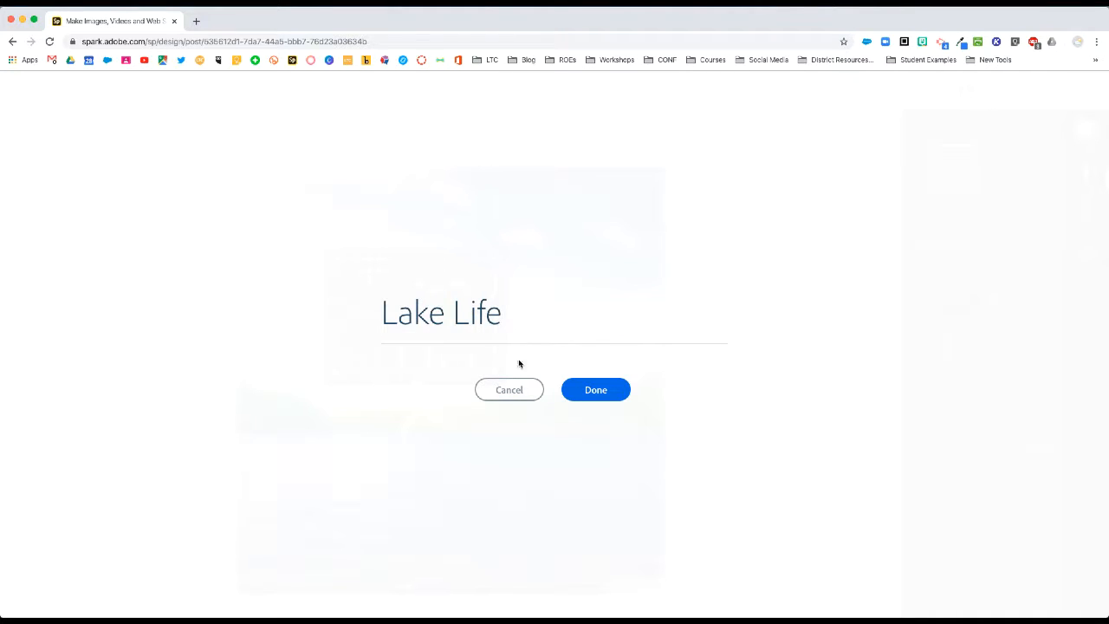
click(595, 389)
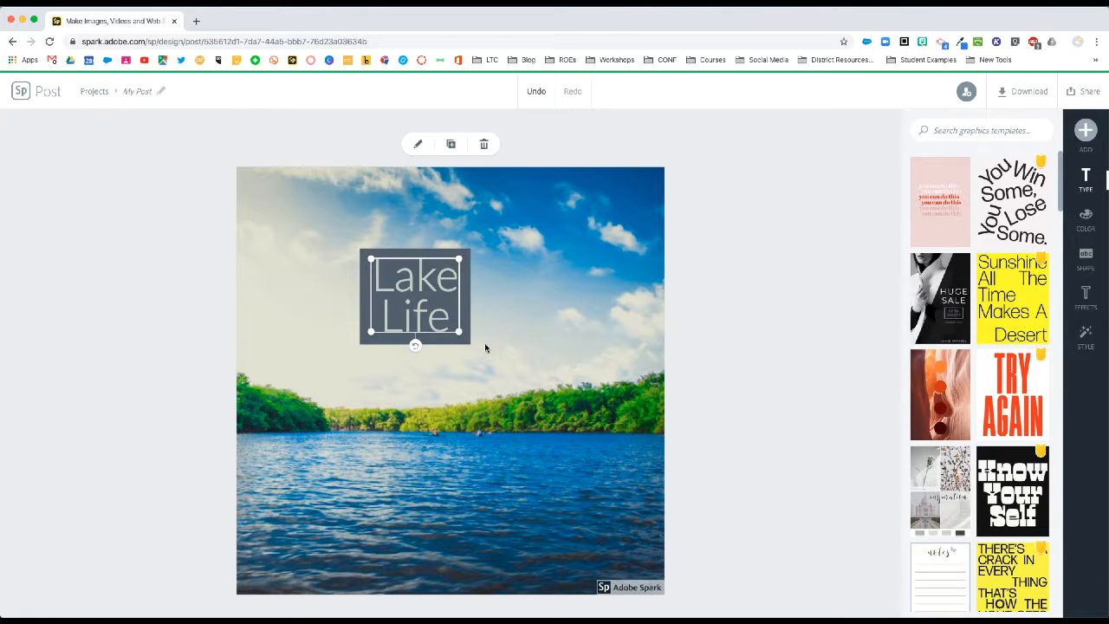
mouse_move(470, 341)
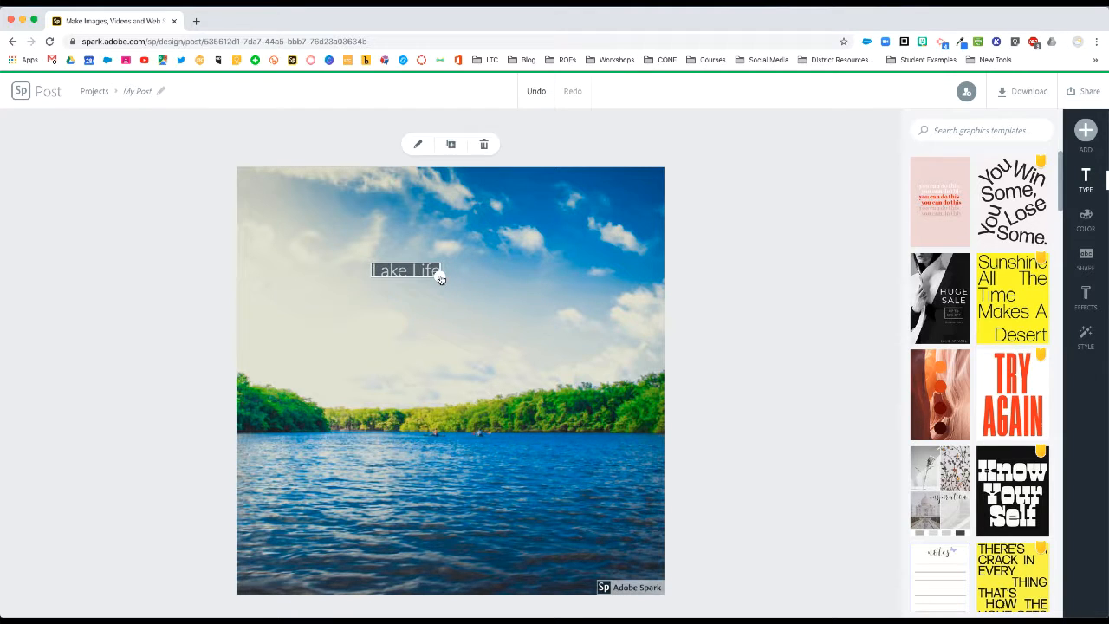
- Stretch 'Lake Life' onto one line, enlarge it, and move it over the lower-left water
drag(441, 278, 512, 290)
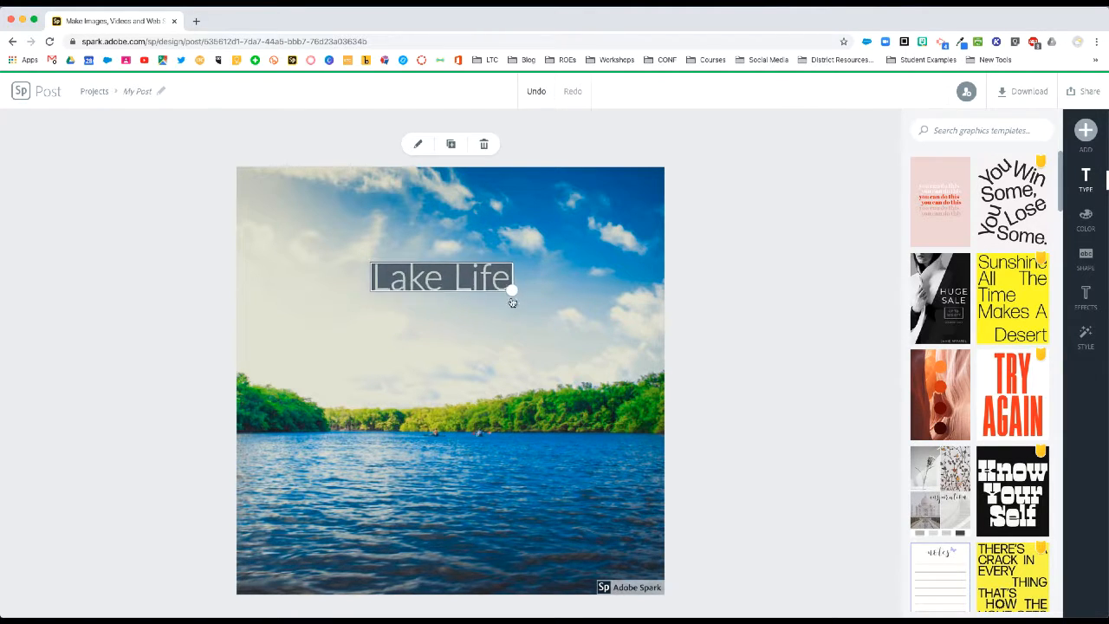
drag(440, 278, 386, 403)
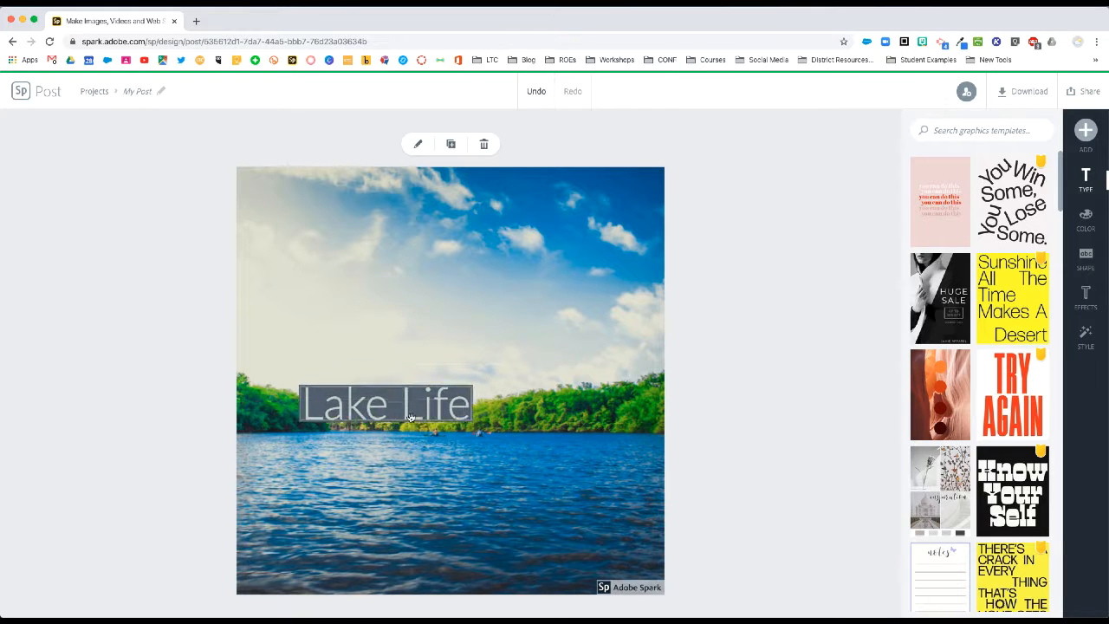
drag(385, 402, 346, 514)
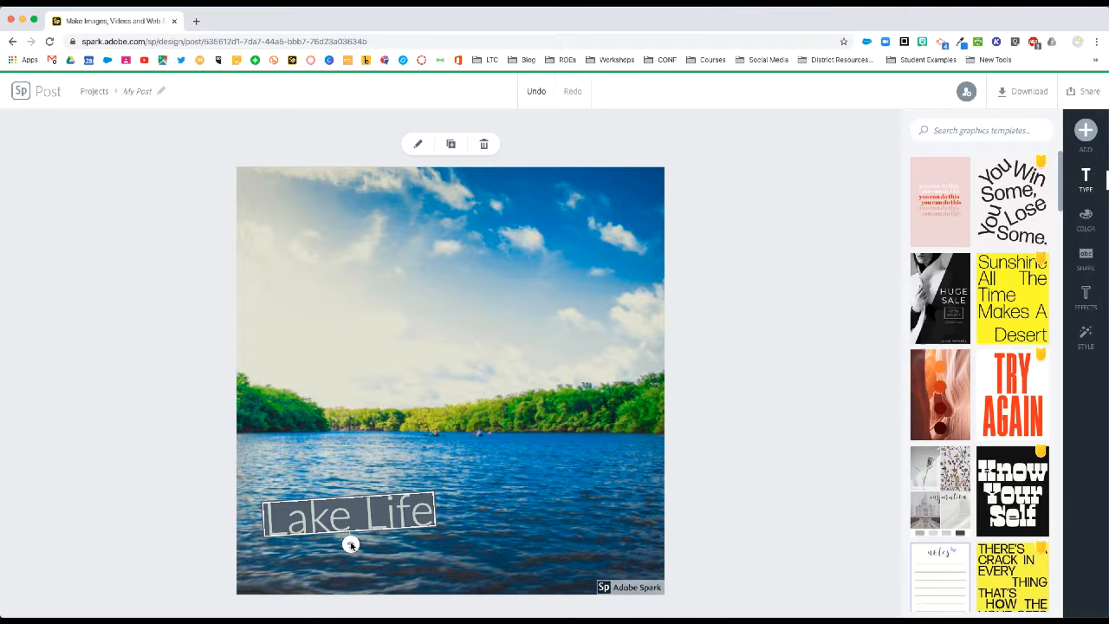
click(349, 514)
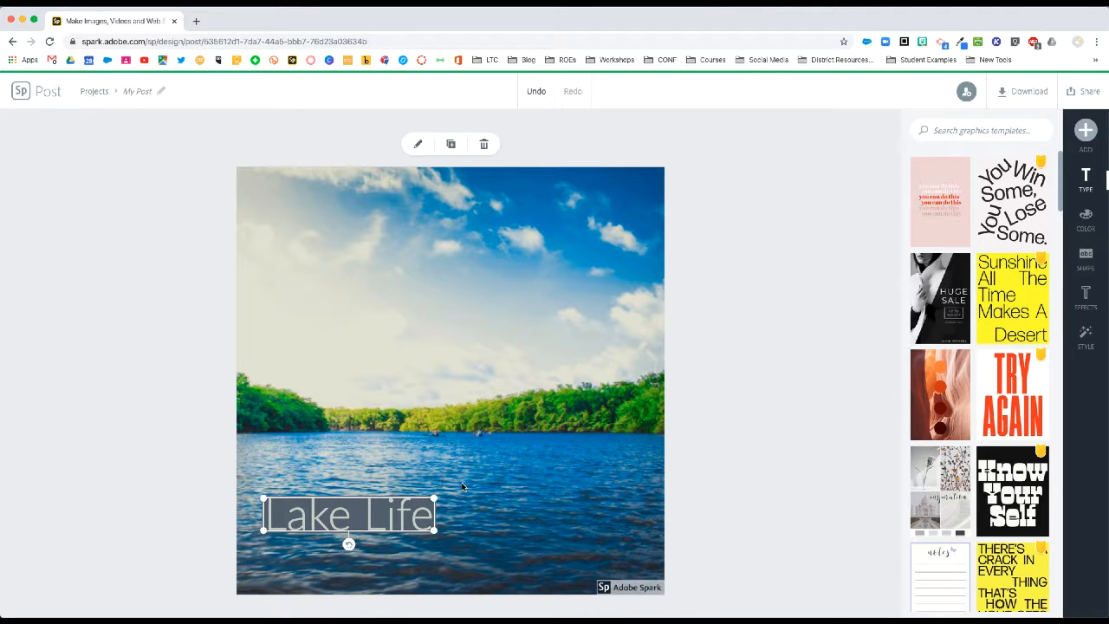
mouse_move(473, 481)
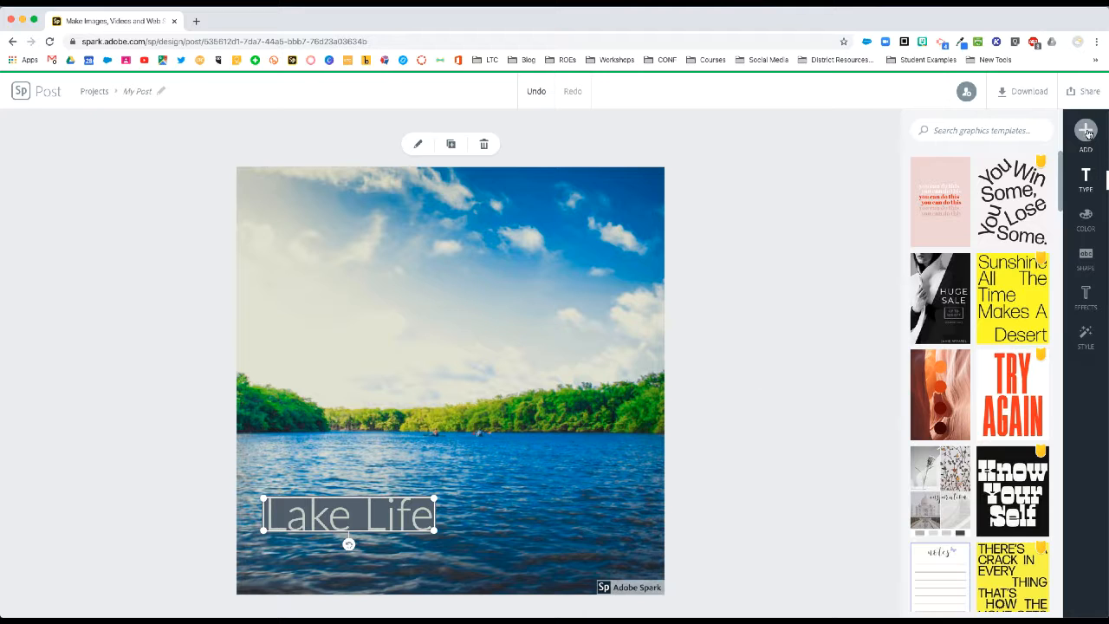
click(1085, 135)
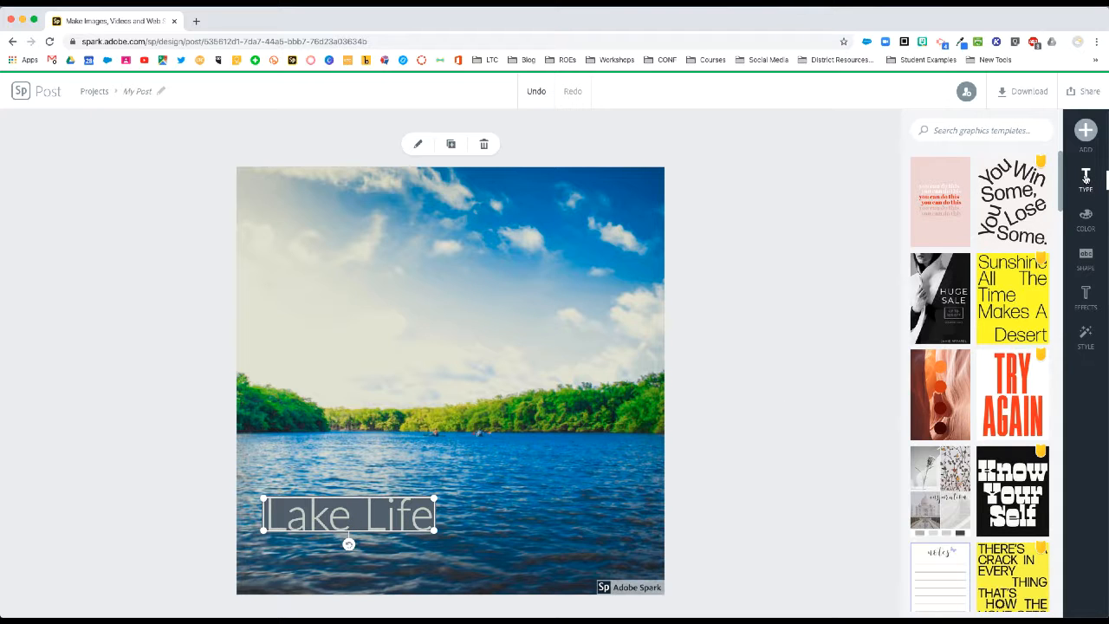
- Give the Lake Life title a solid block background after trying an outlined pill
click(1086, 217)
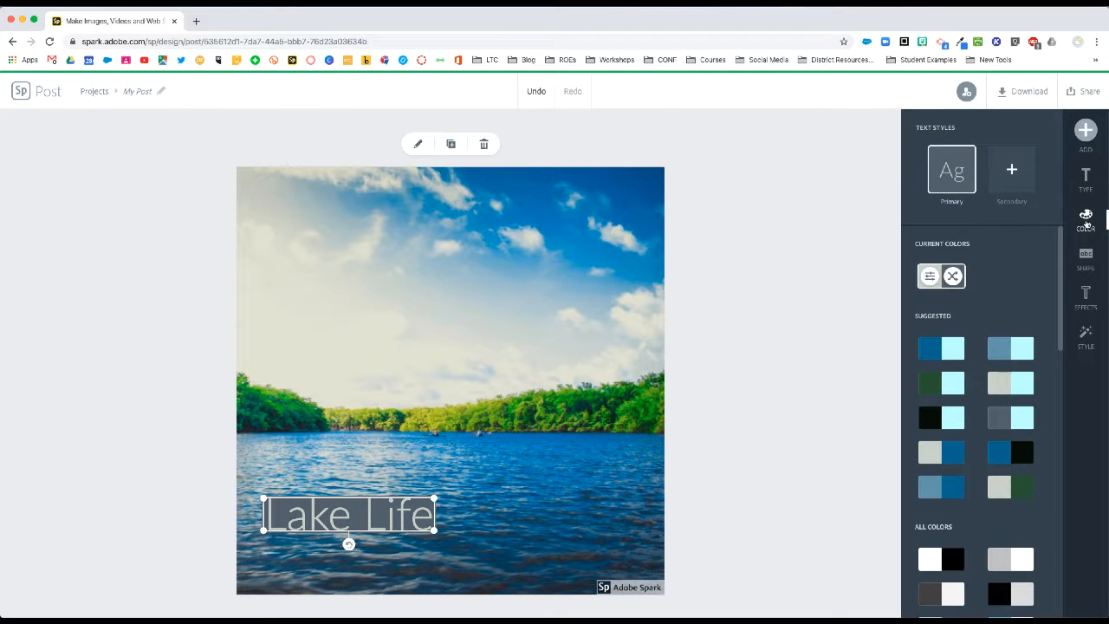
scroll(down, 3)
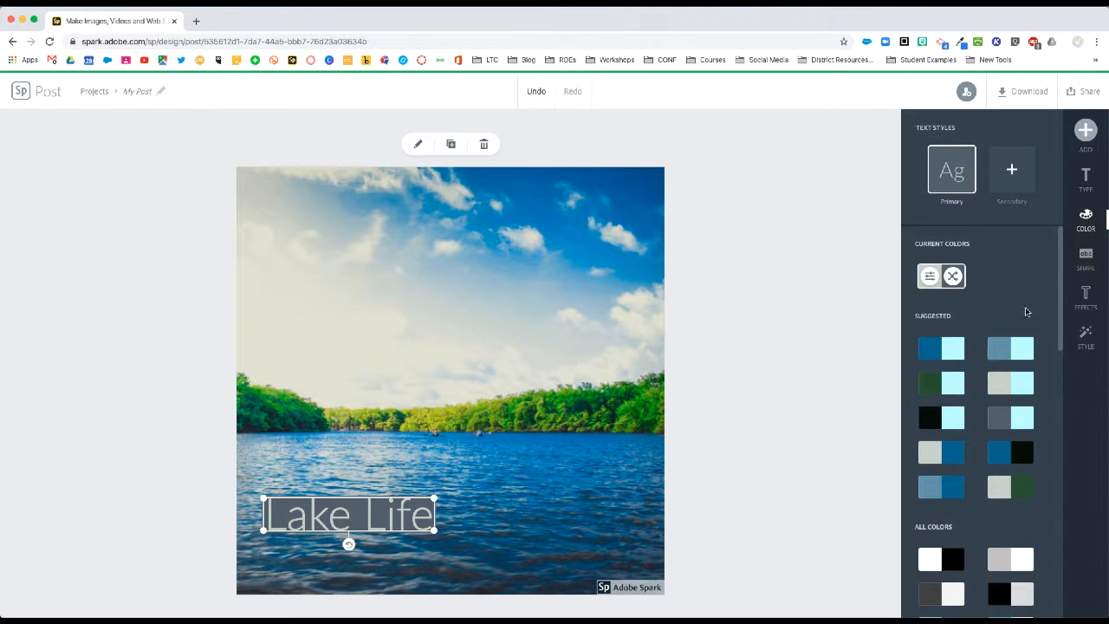
click(1085, 258)
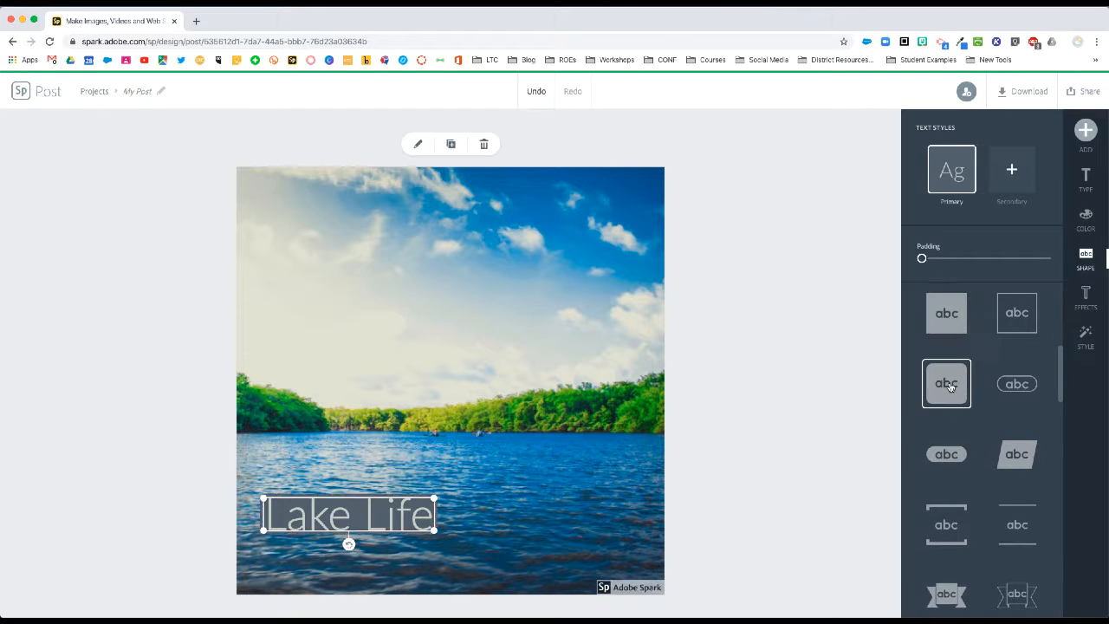
click(1016, 383)
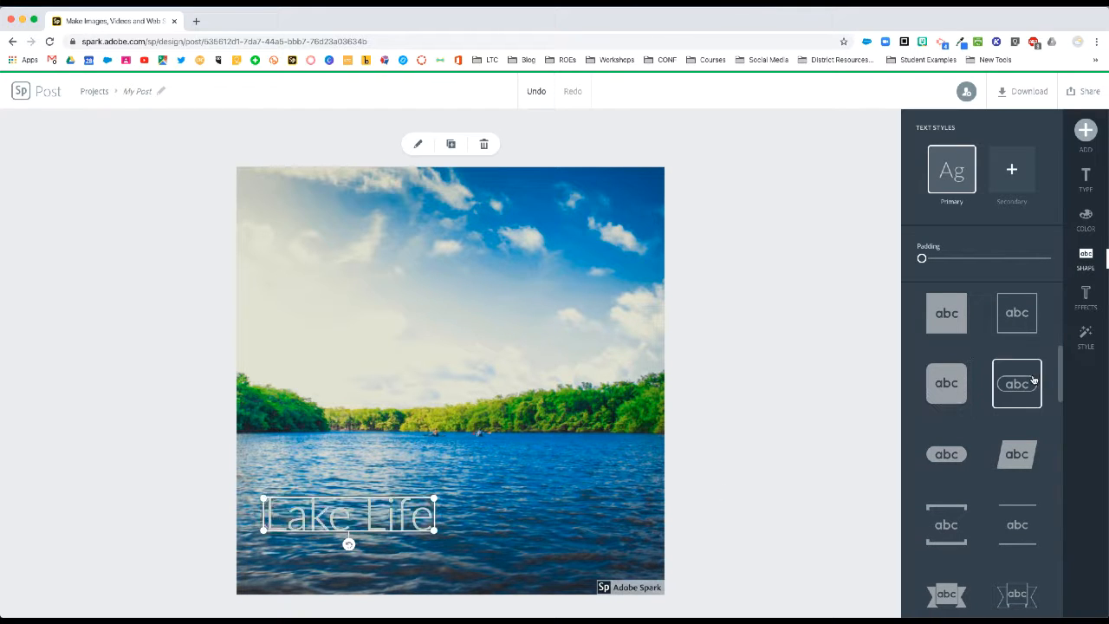
click(946, 313)
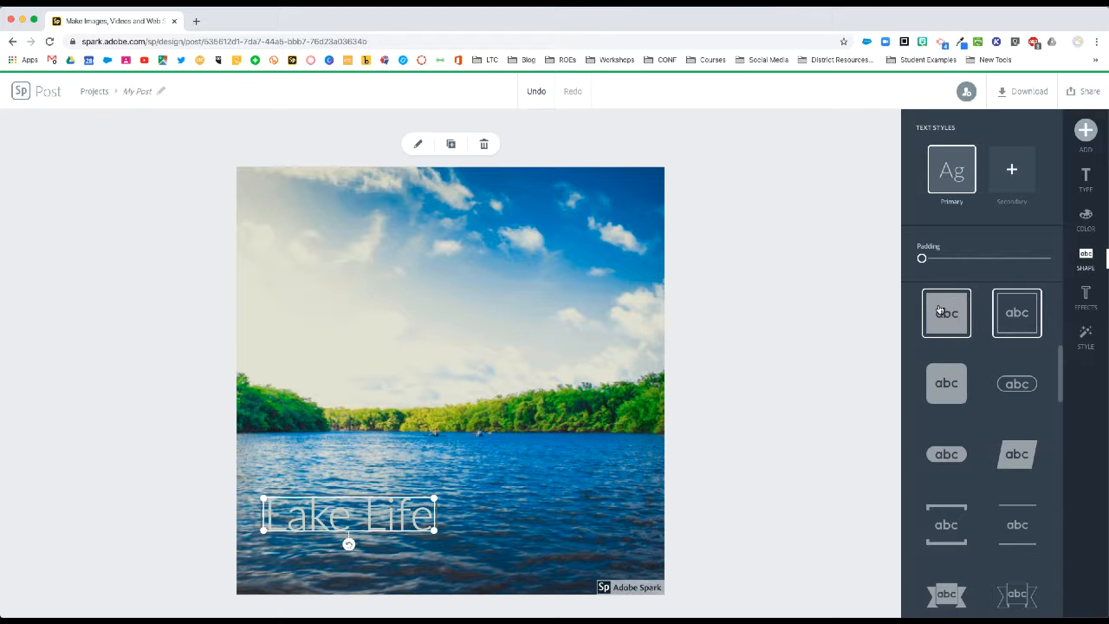
click(946, 313)
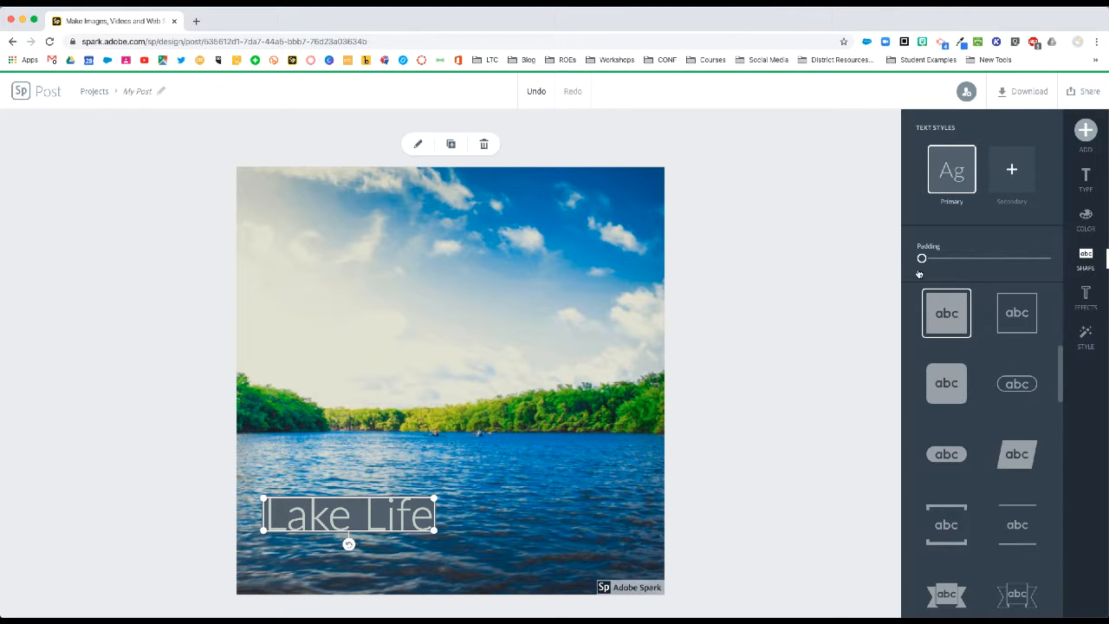
- Reduce the background shape padding from about 33 to around 16
drag(921, 258, 962, 258)
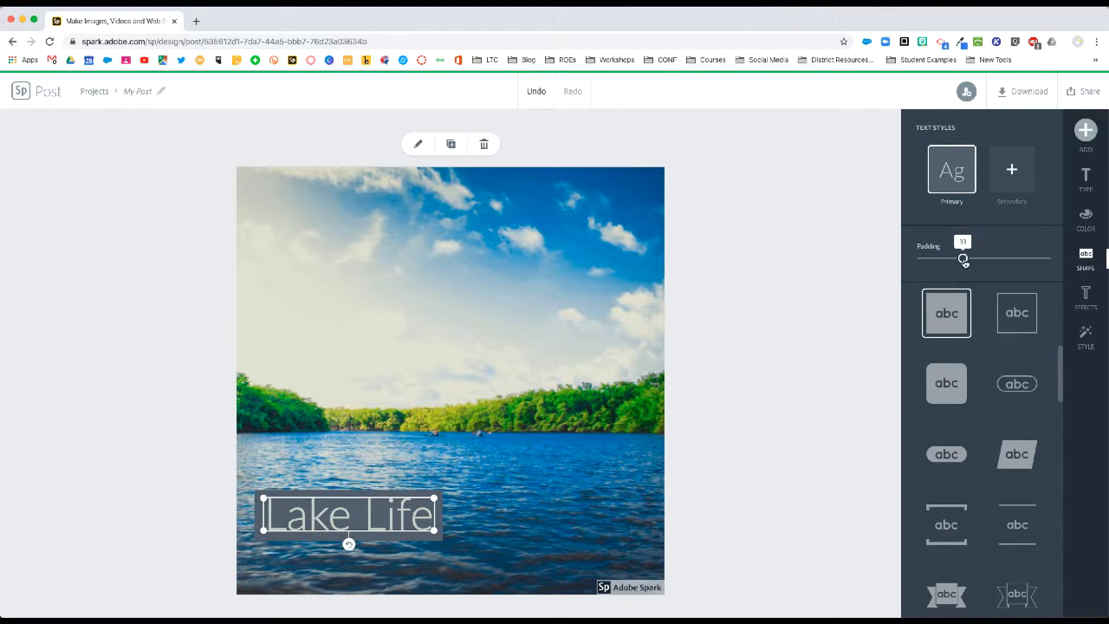
drag(963, 258, 949, 258)
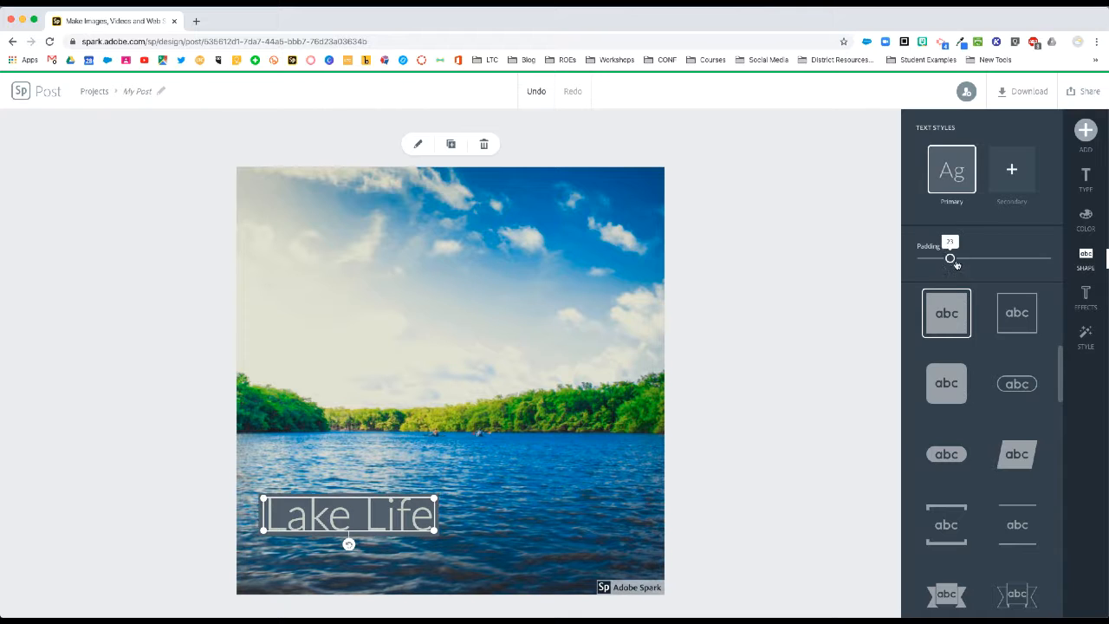
drag(949, 258, 941, 258)
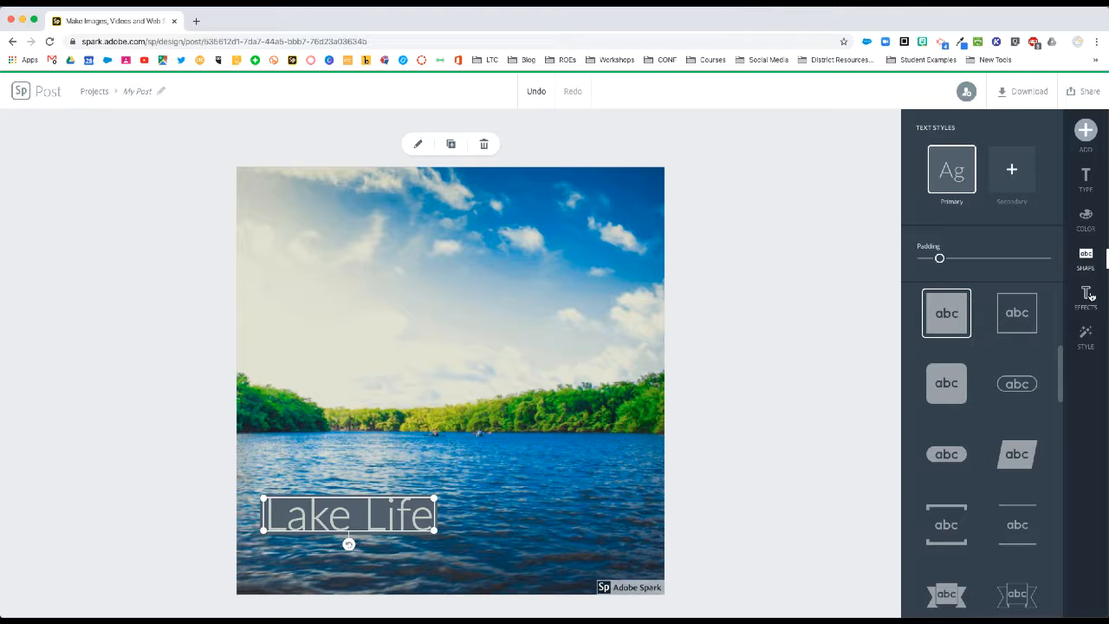
- Show and scroll through the Text Effects list for the Lake Life title
click(1086, 297)
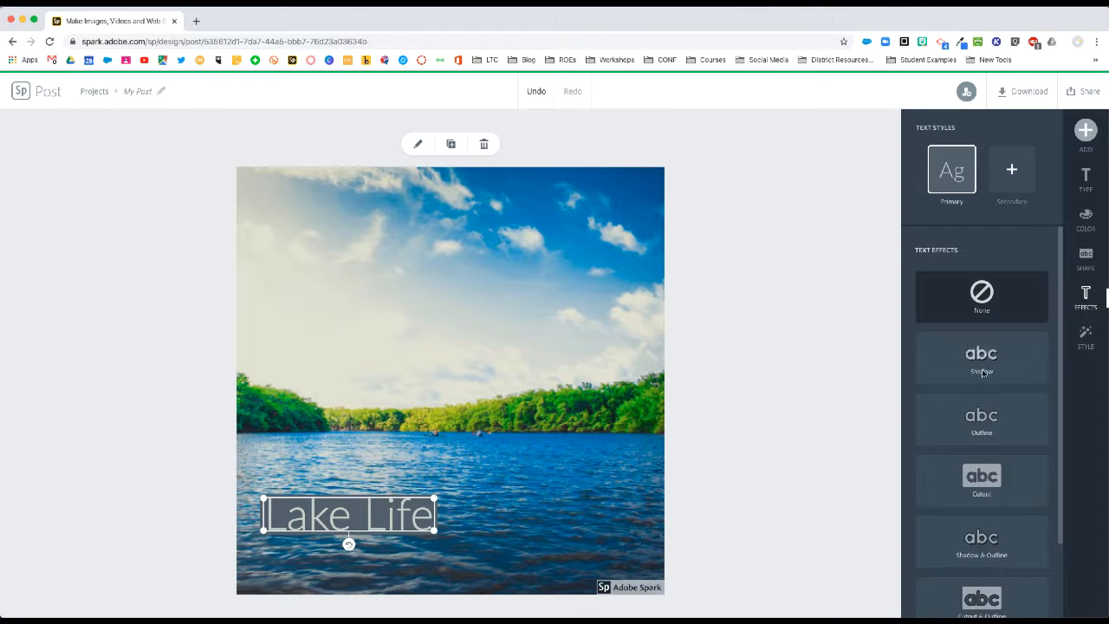
scroll(down, 3)
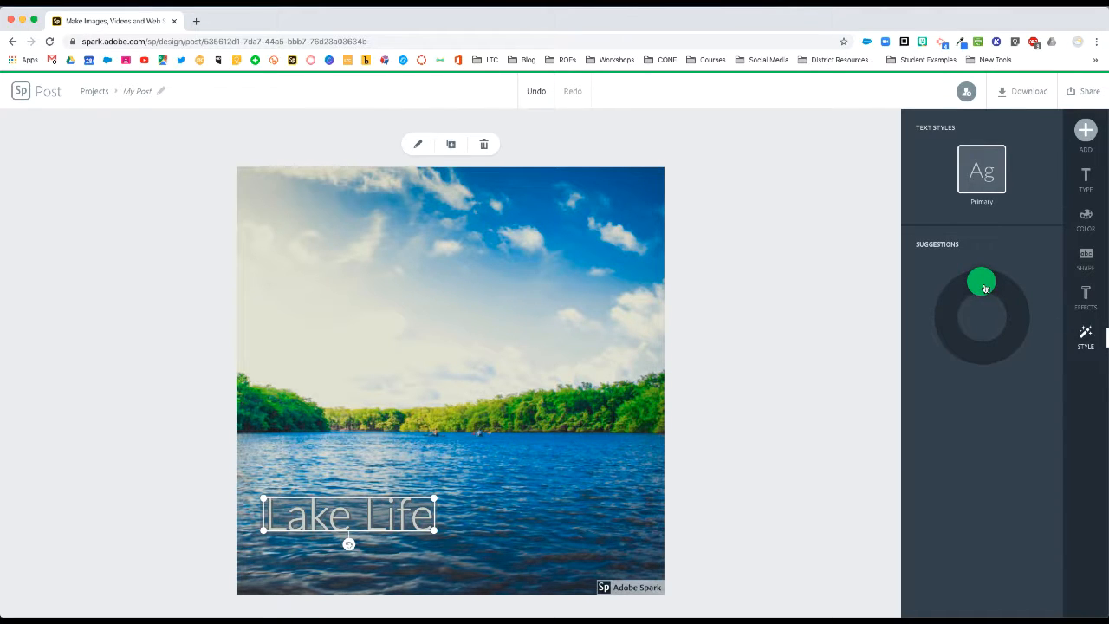
mouse_move(391, 547)
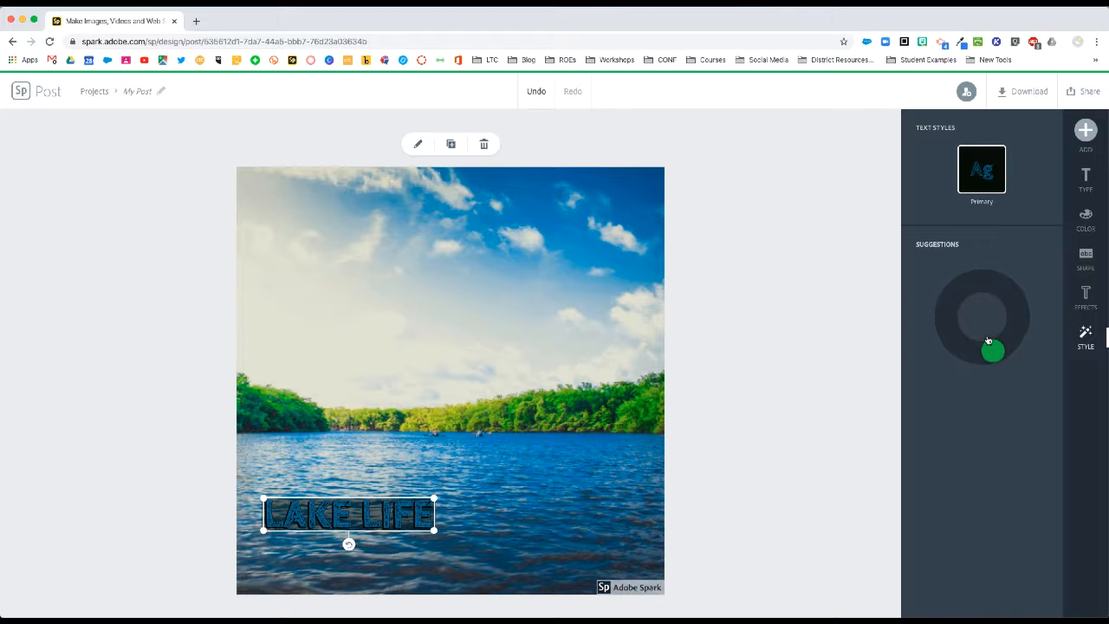
- Drag the Suggestions wheel dot to a sketchy blue uppercase style for 'LAKE LIFE'
drag(992, 350, 1005, 290)
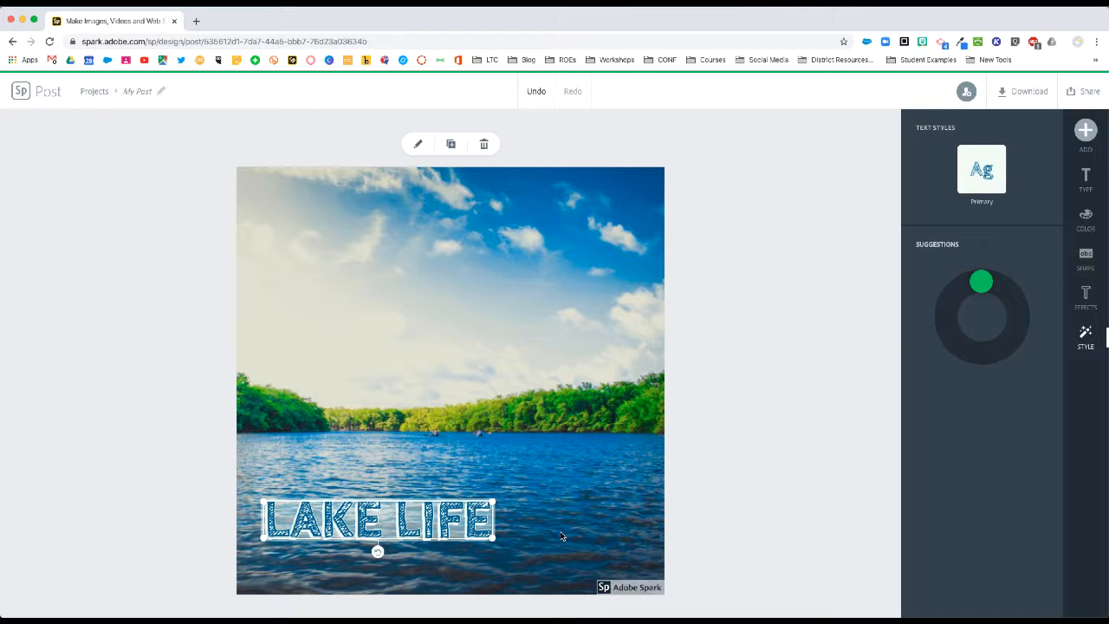
mouse_move(551, 332)
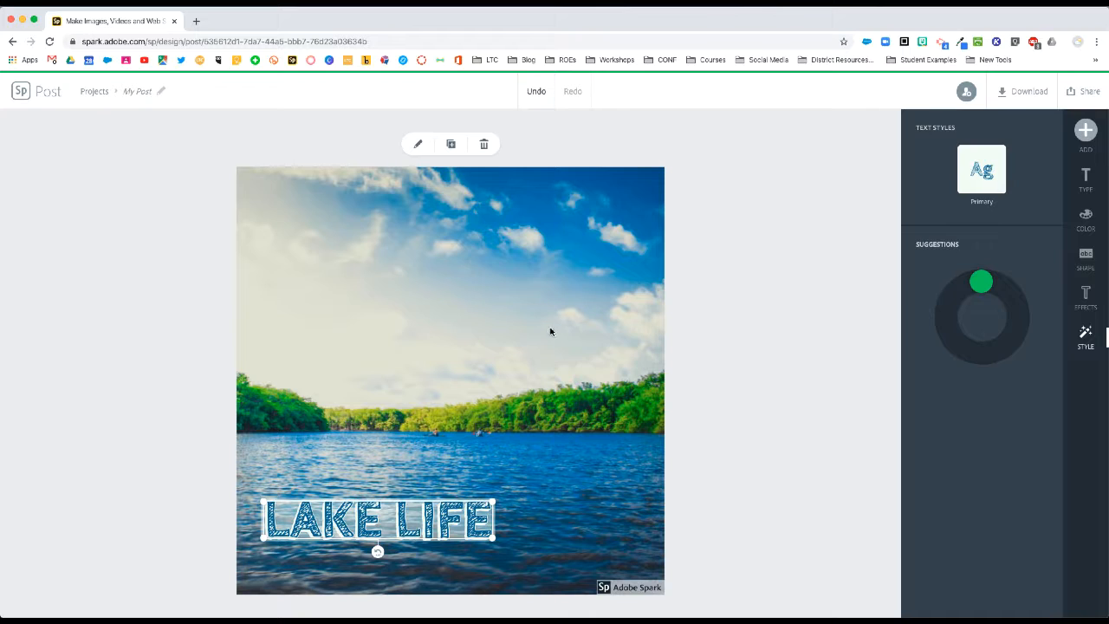
mouse_move(630, 316)
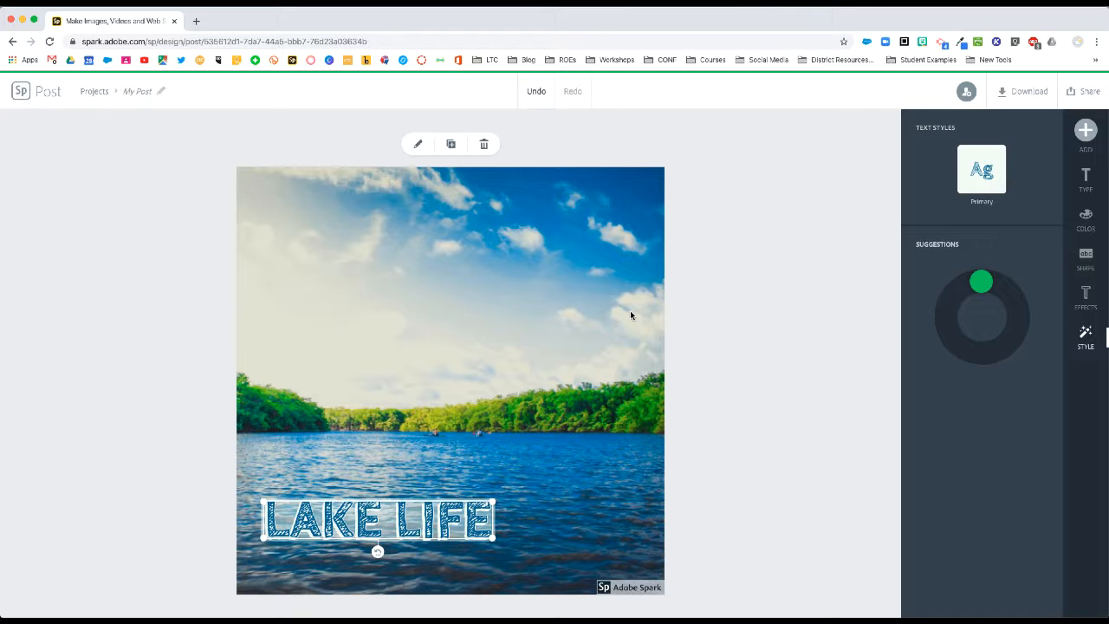
mouse_move(814, 198)
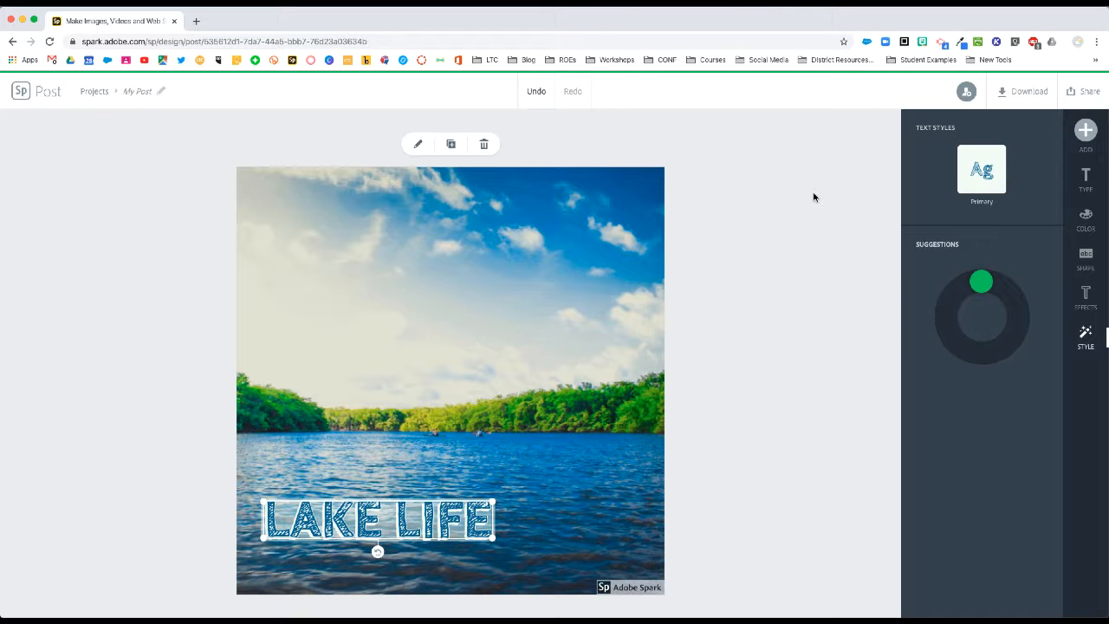
mouse_move(1036, 91)
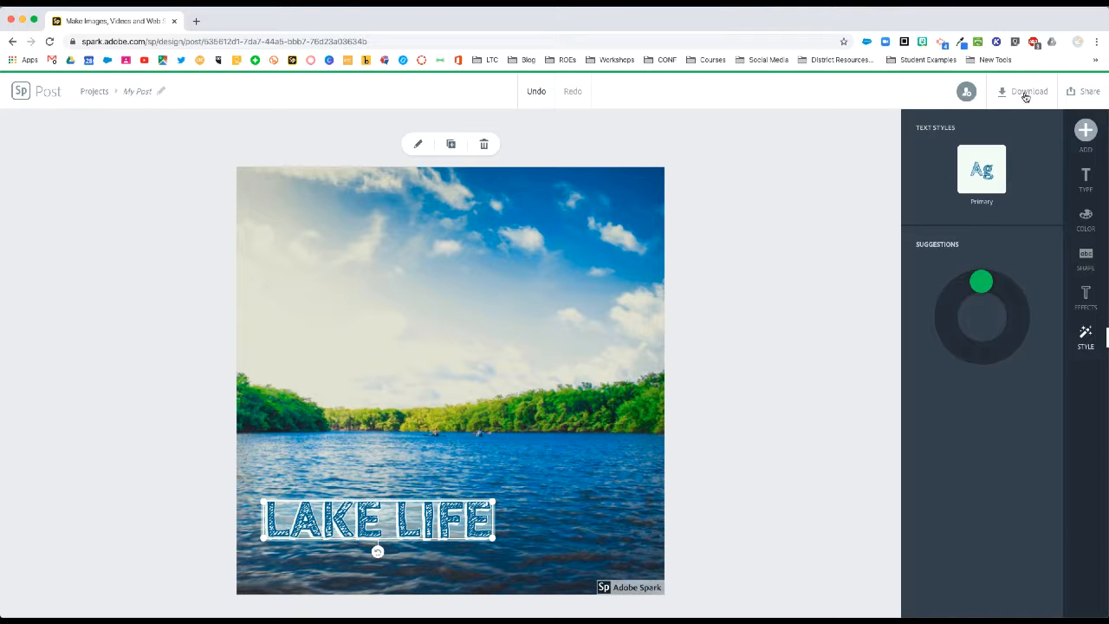
- Check the PNG download format, then bring up the Share menu
click(1029, 91)
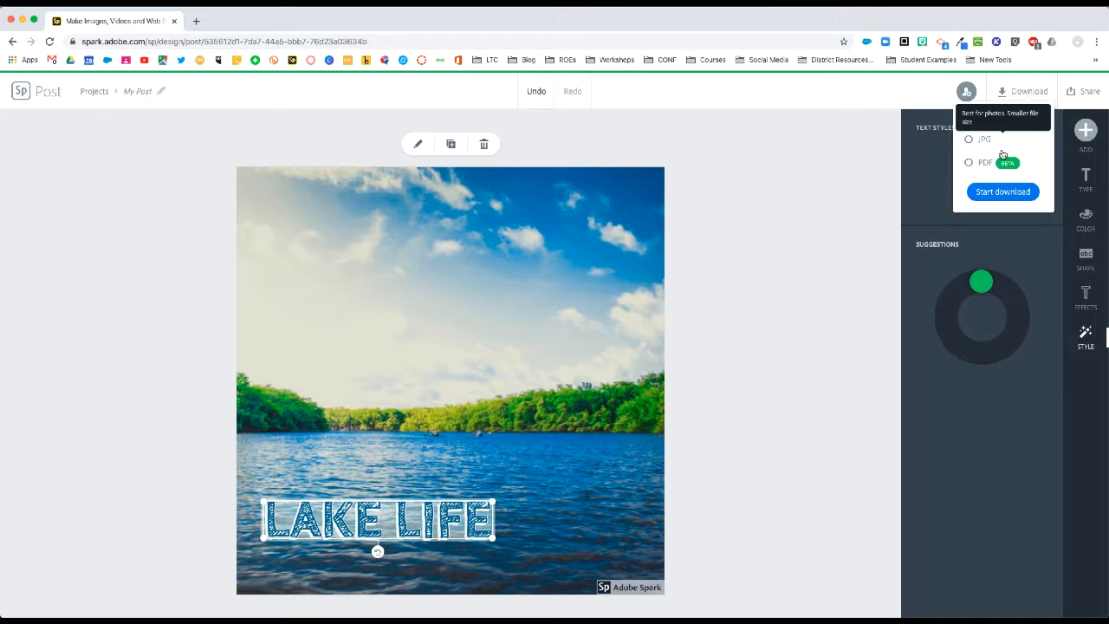
click(969, 115)
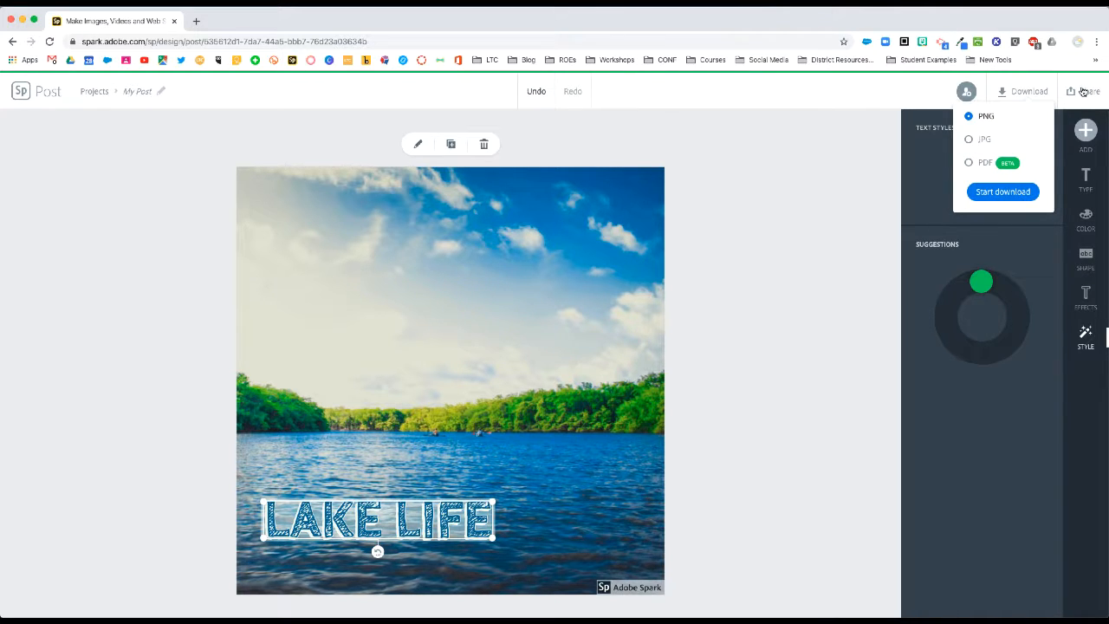
click(1085, 91)
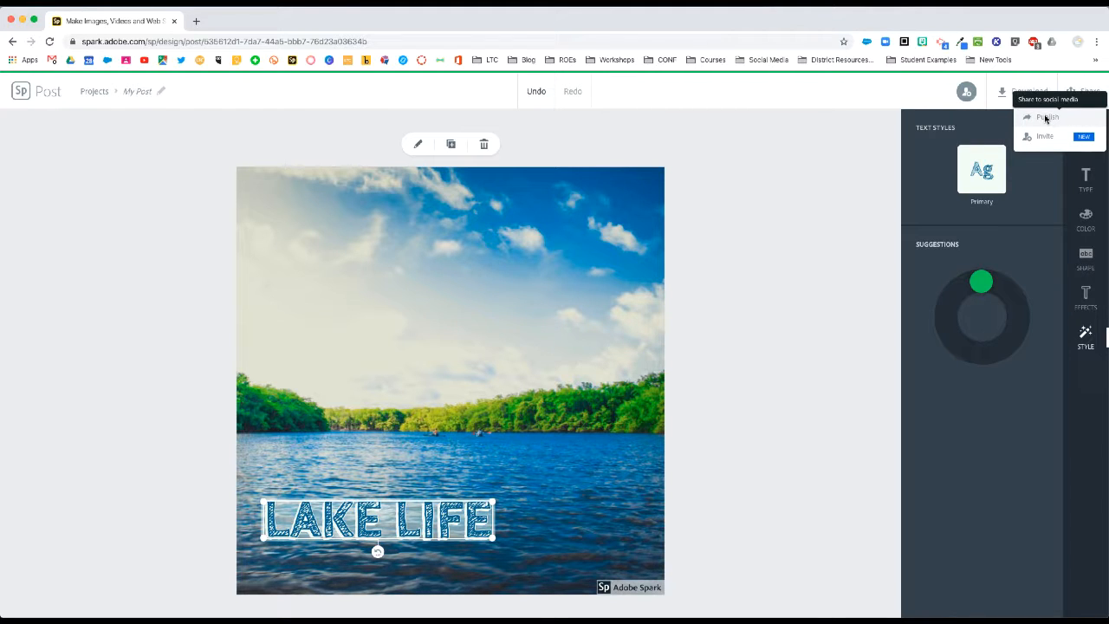
mouse_move(1046, 121)
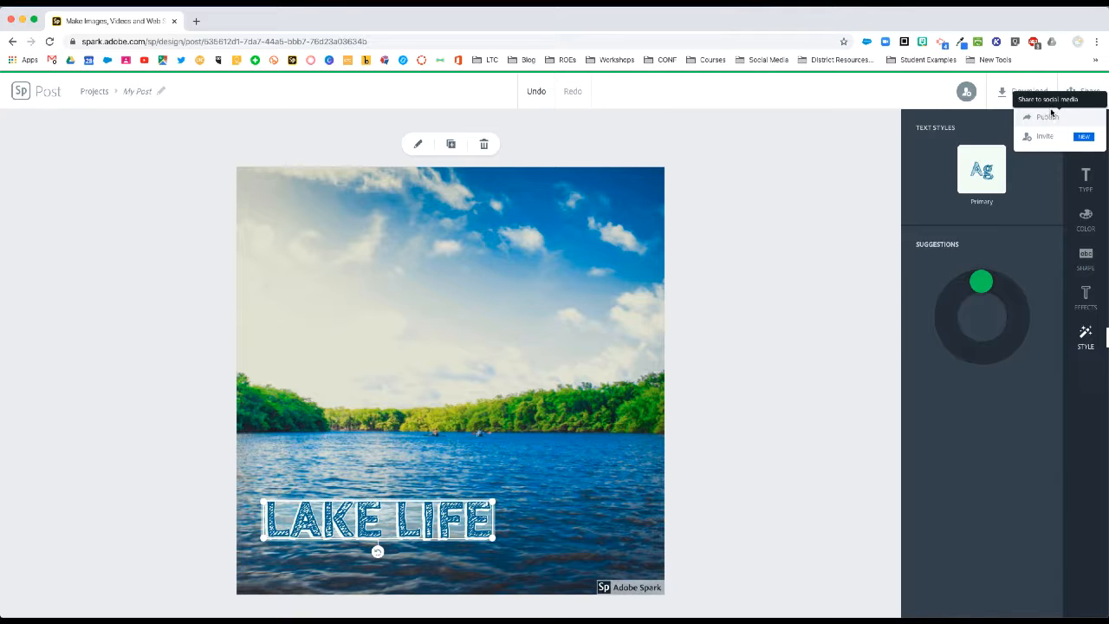
- Publish the post and share it to a Google Classroom class
click(1047, 117)
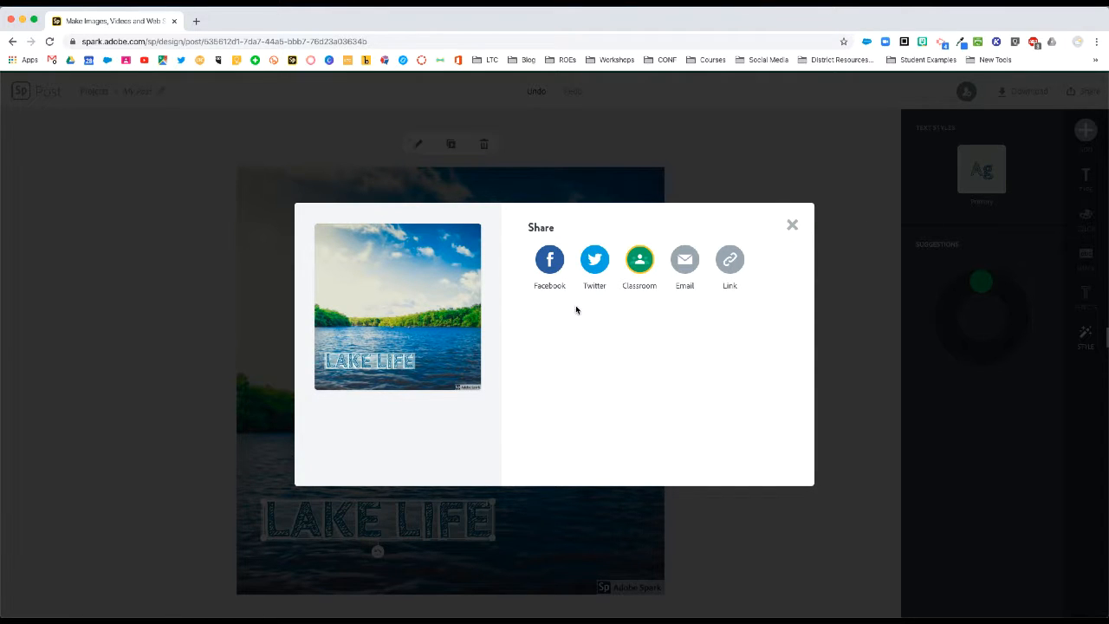
mouse_move(594, 259)
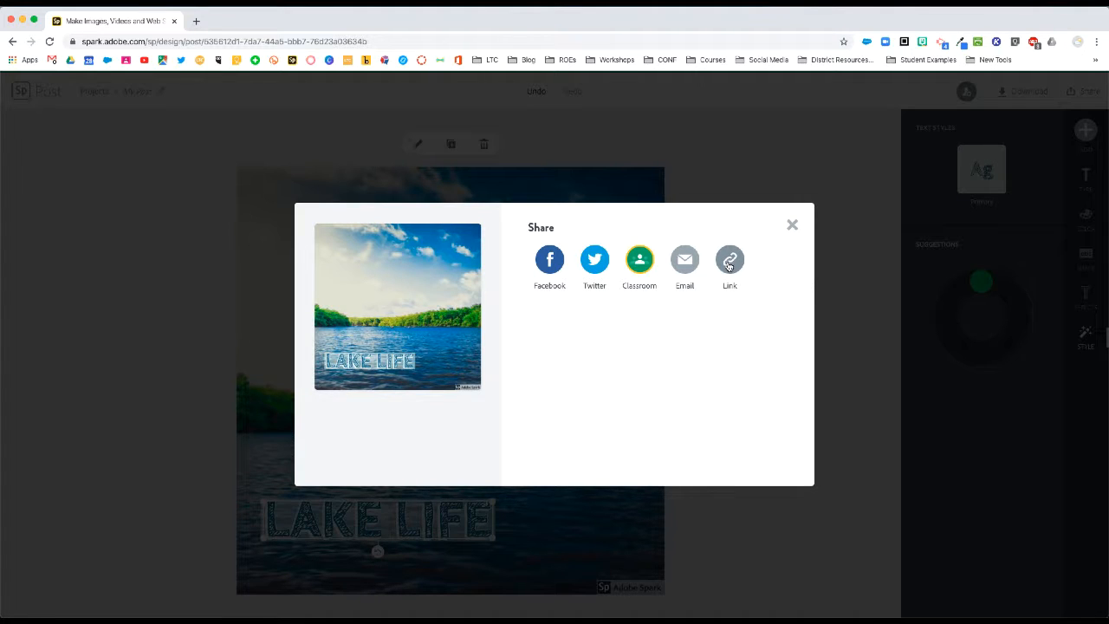
mouse_move(669, 295)
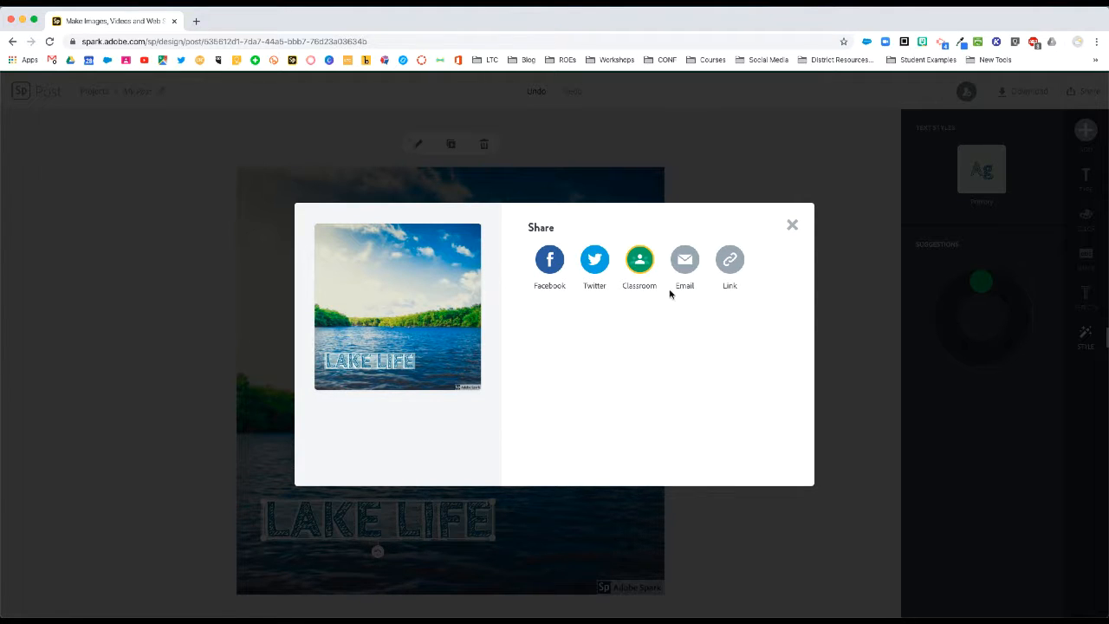
mouse_move(639, 260)
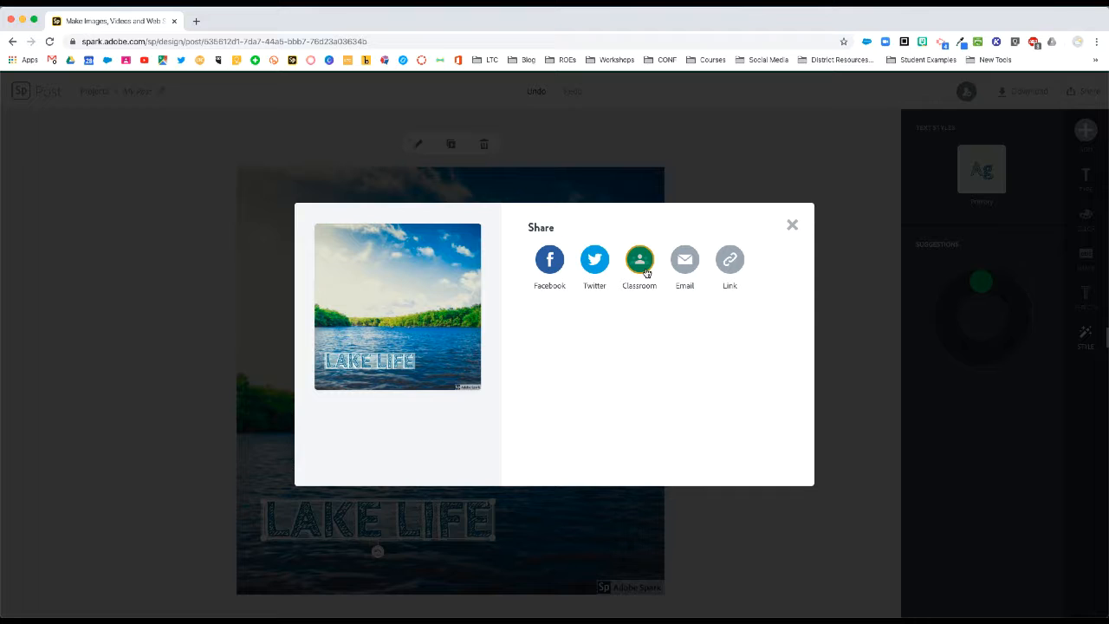
mouse_move(642, 327)
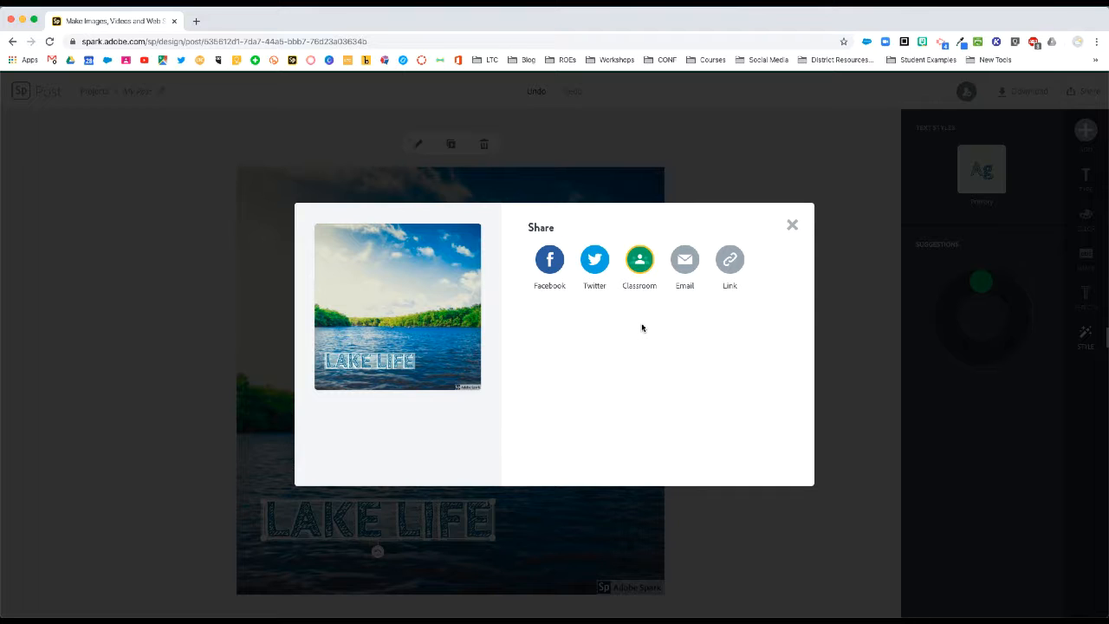
mouse_move(673, 309)
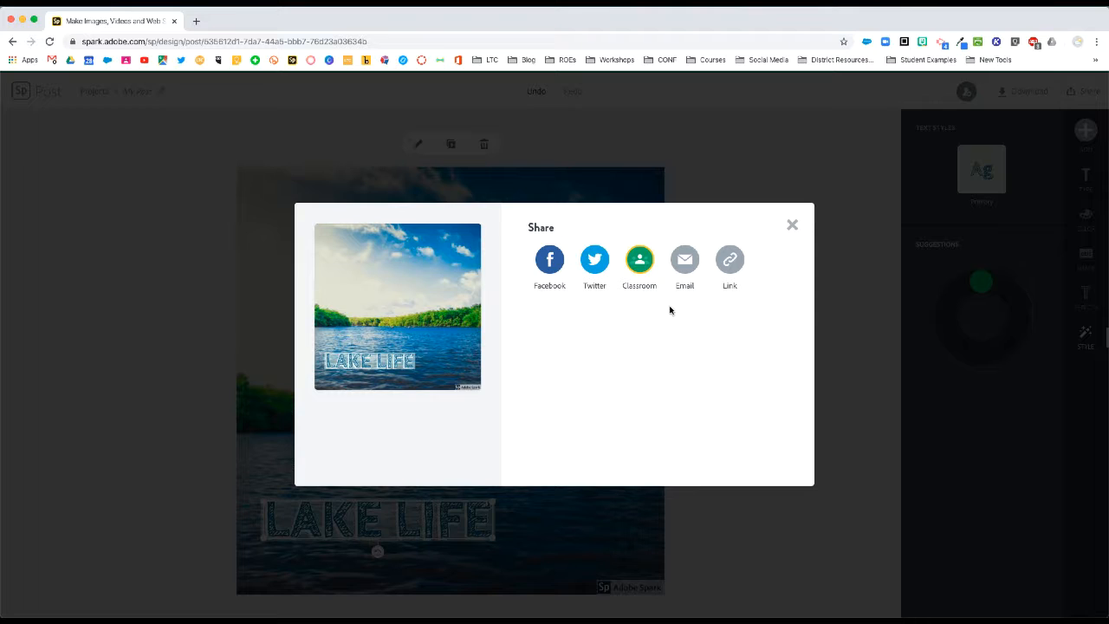
mouse_move(657, 310)
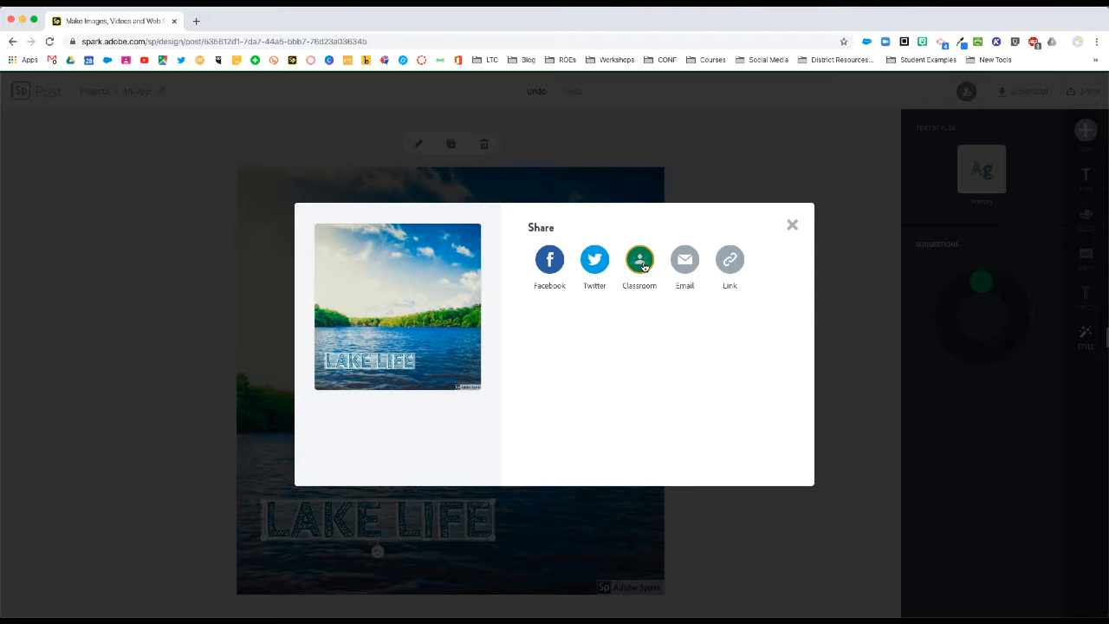
click(639, 259)
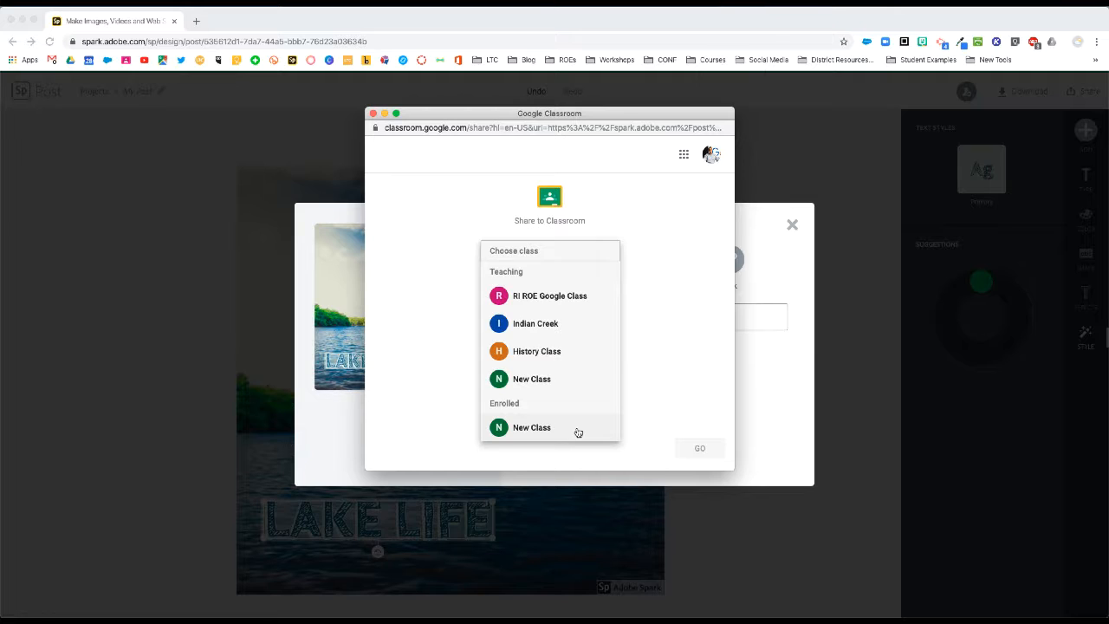
mouse_move(574, 431)
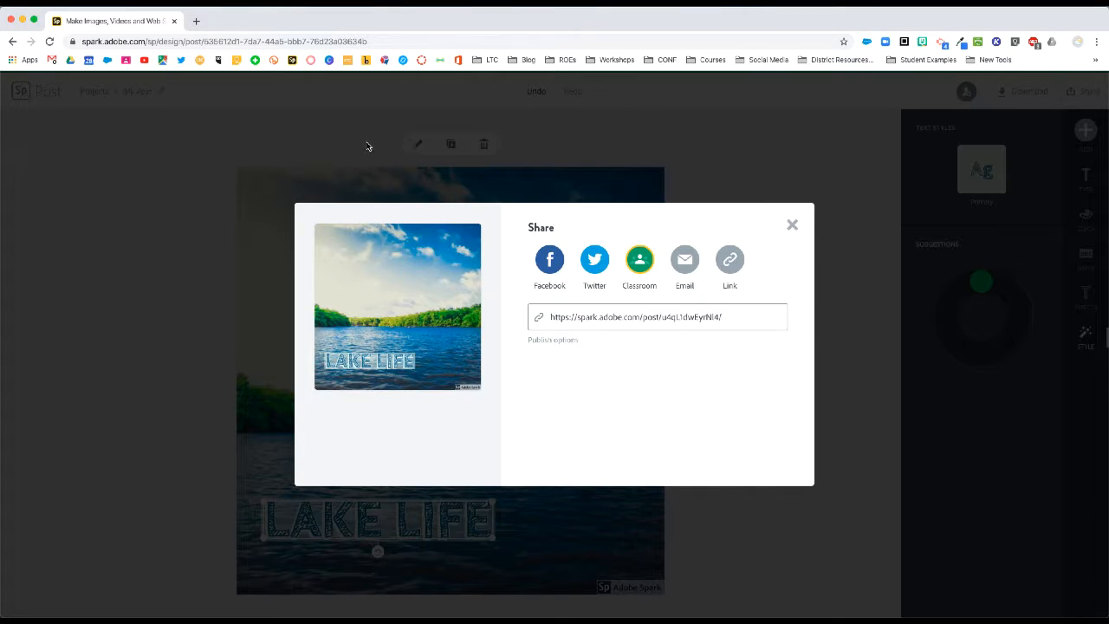
mouse_move(505, 269)
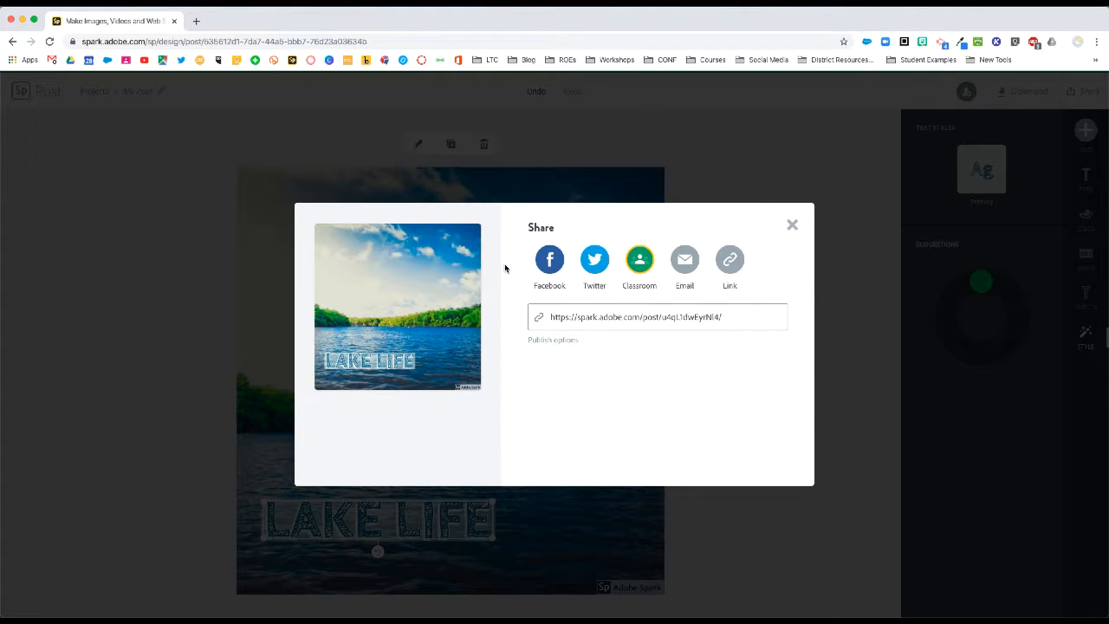
mouse_move(702, 308)
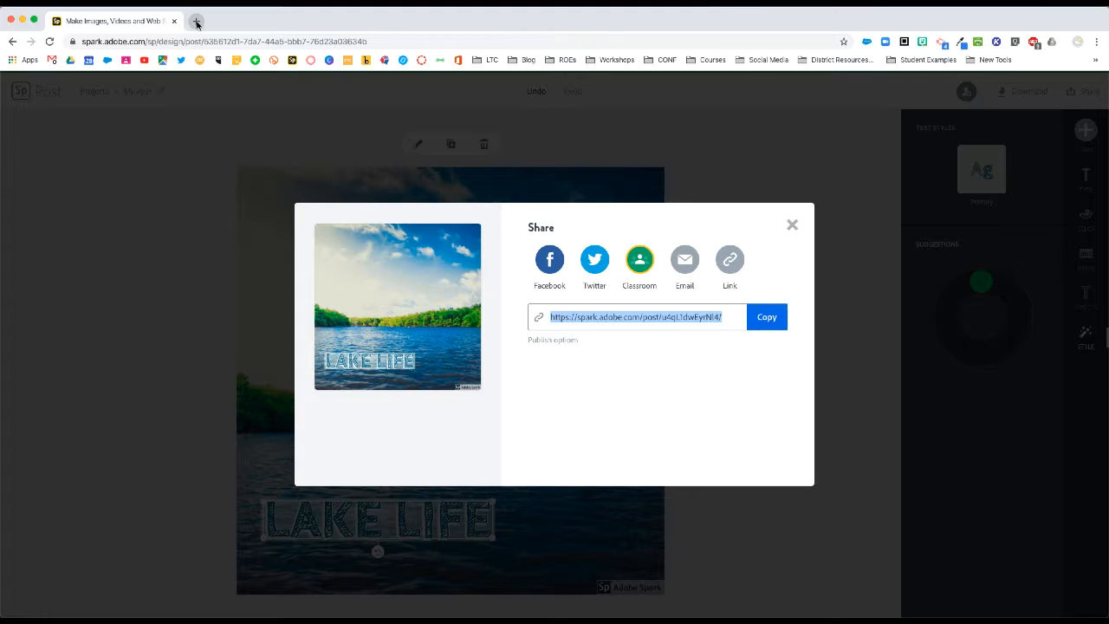
- Load the share link in a new tab and open the published page's Share dropdown
click(196, 20)
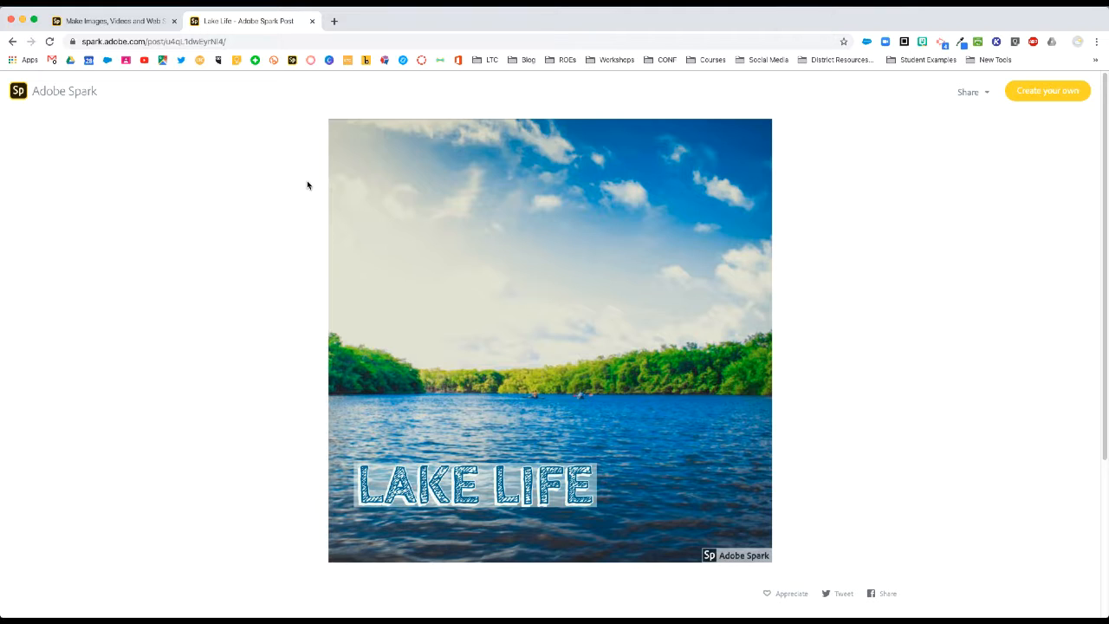
mouse_move(707, 127)
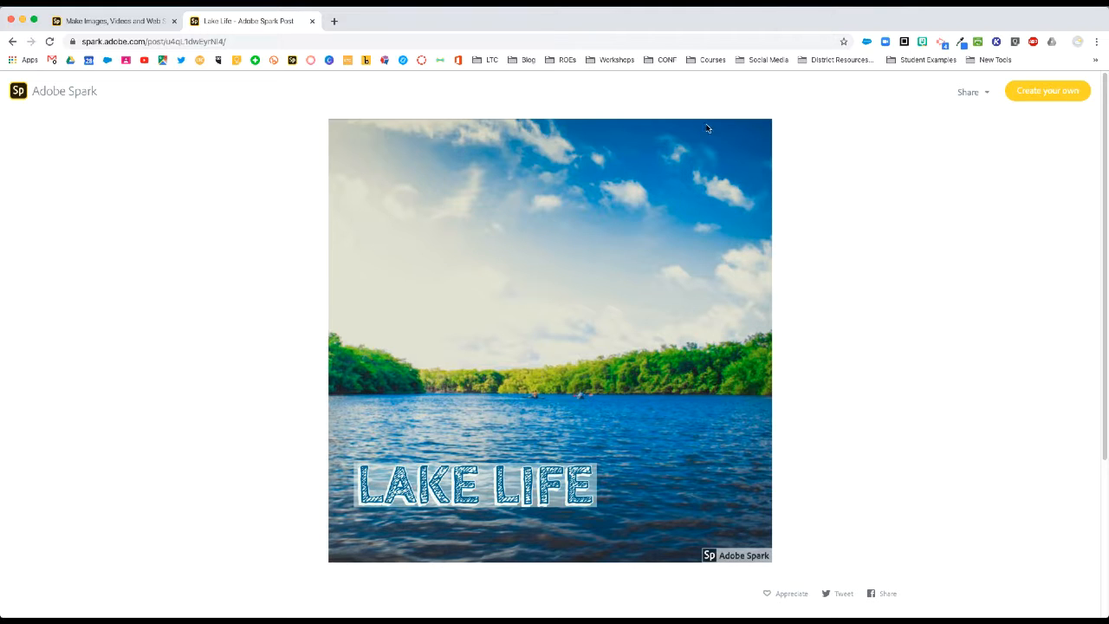
click(968, 91)
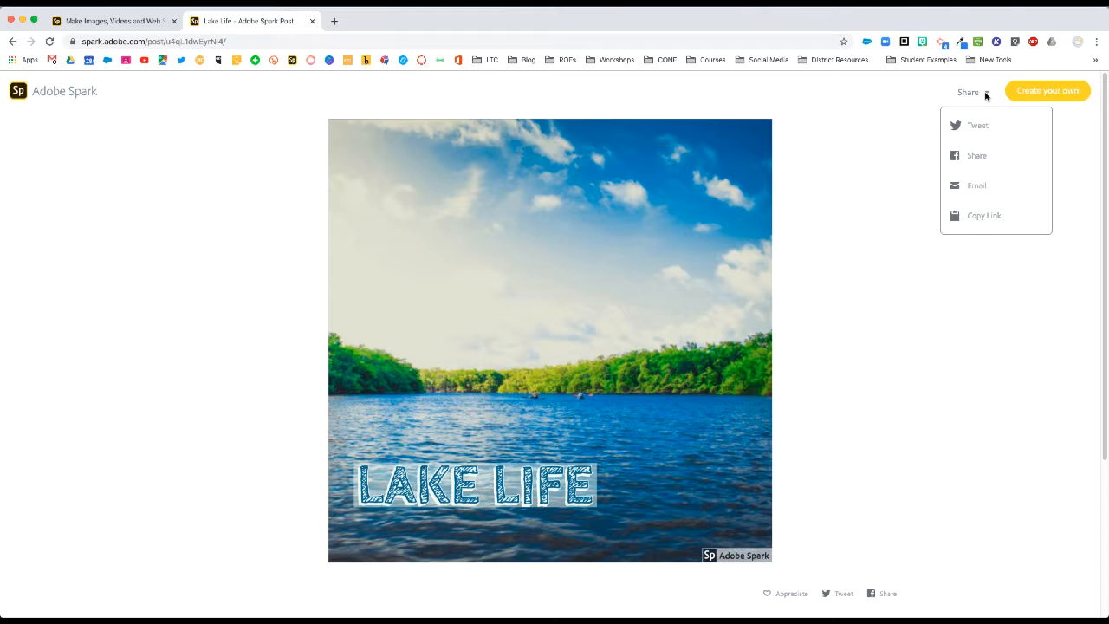
mouse_move(977, 125)
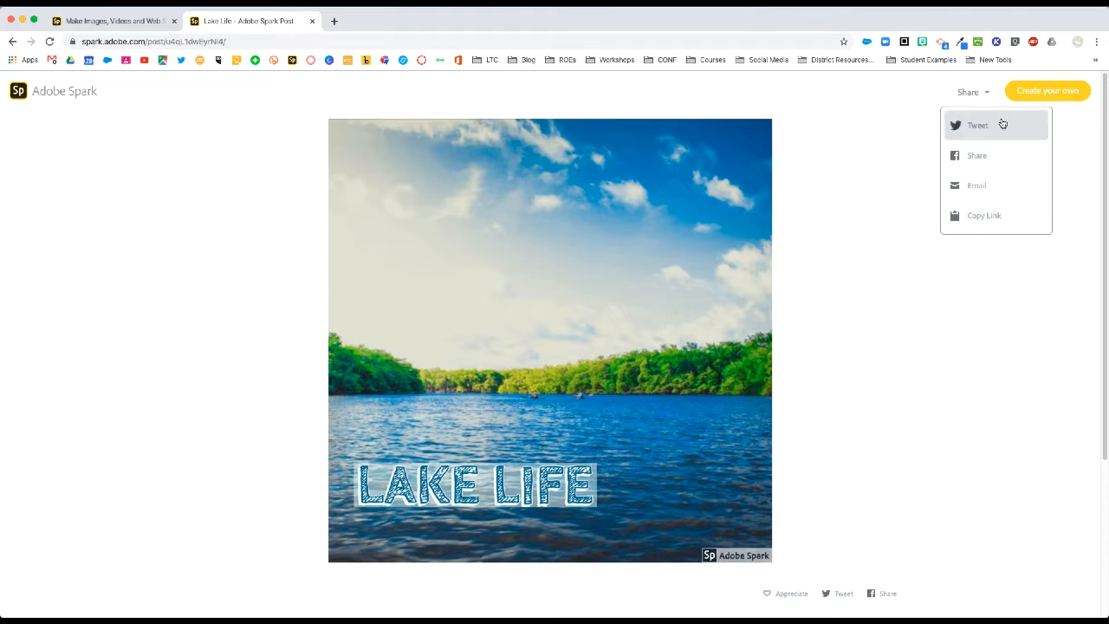
mouse_move(995, 185)
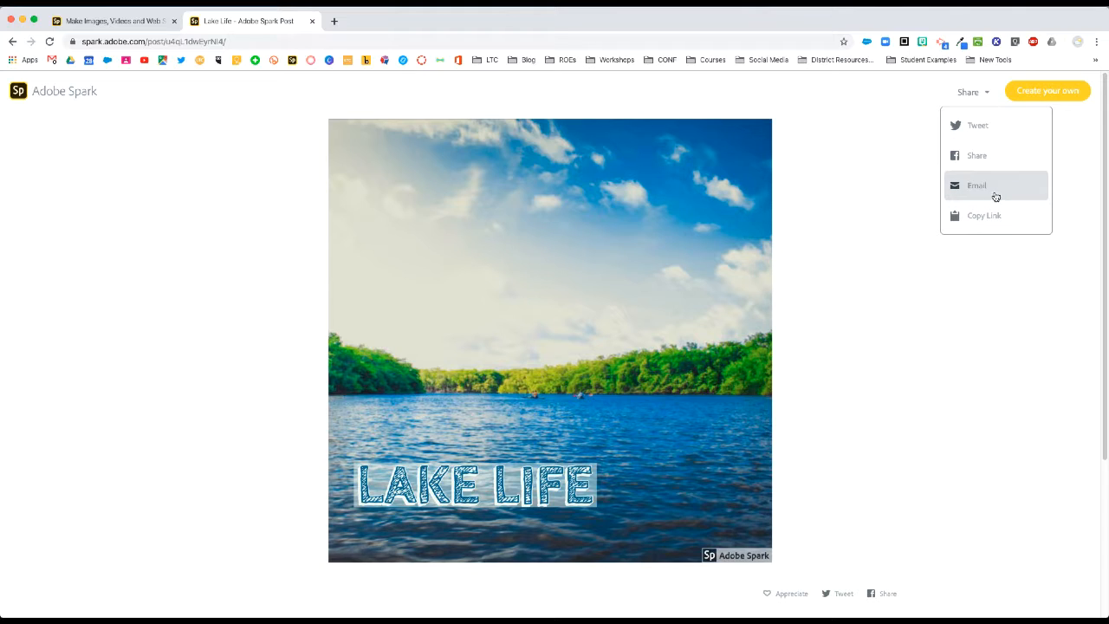